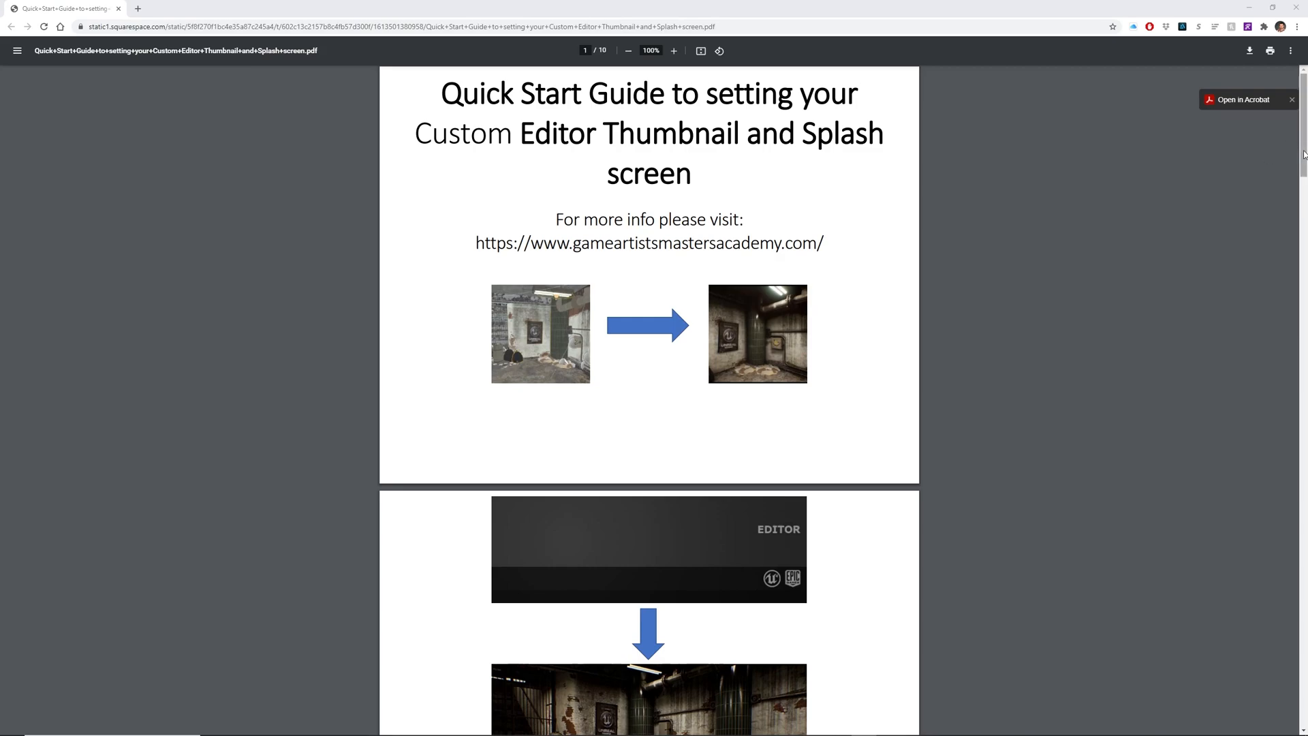
- Scroll the Quick Start Guide PDF through to its final page
scroll("down", 3)
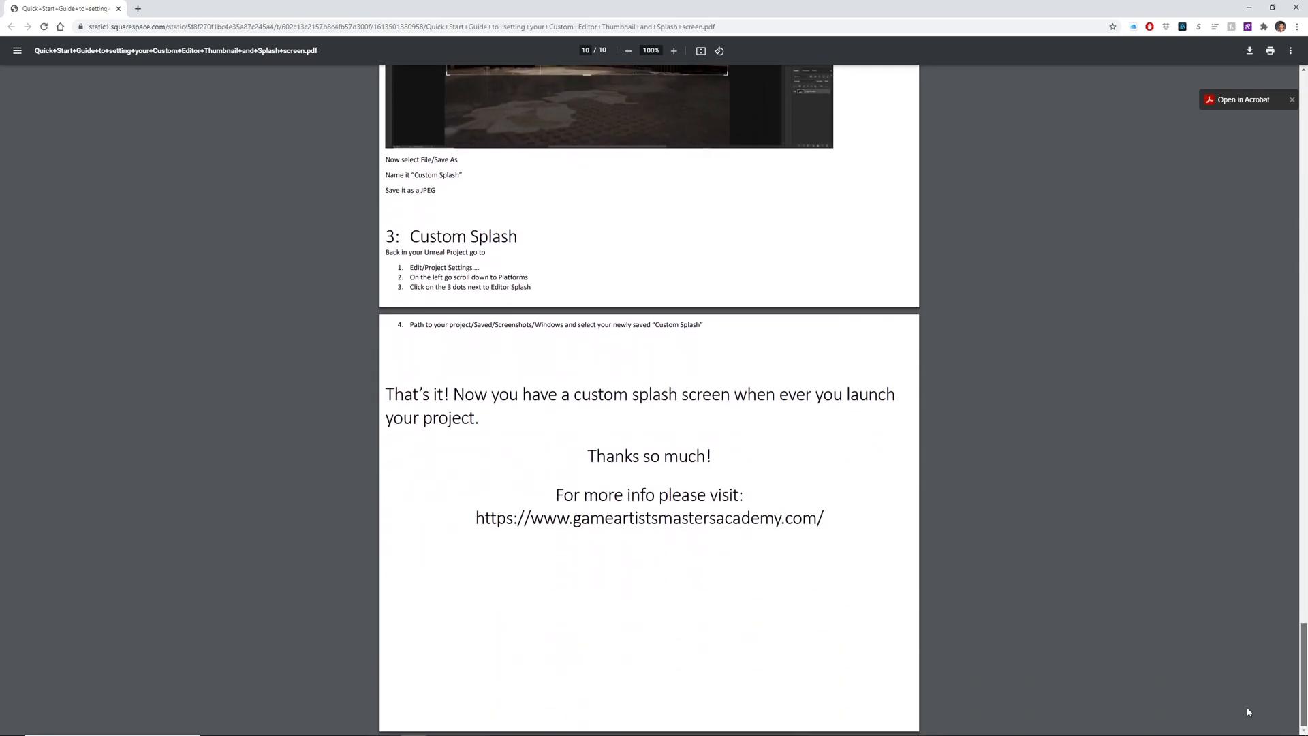
mouse_move(1097, 440)
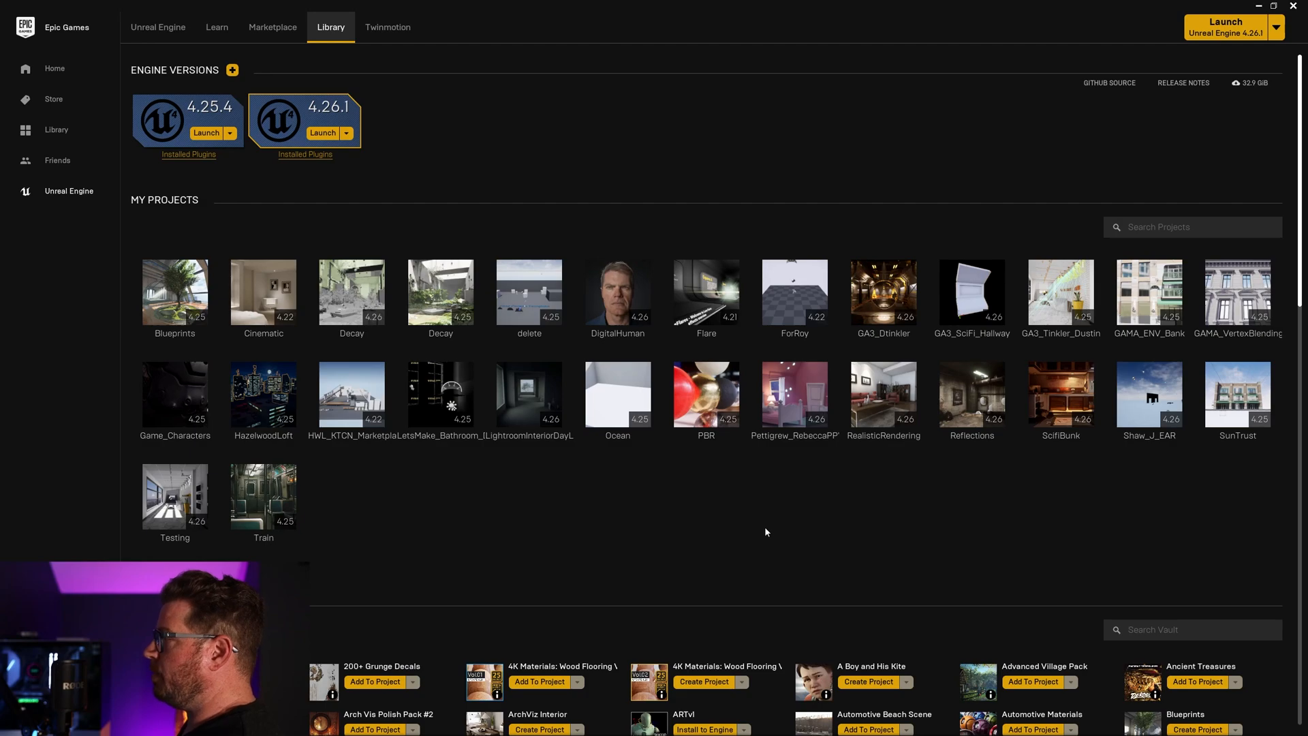
mouse_move(971, 292)
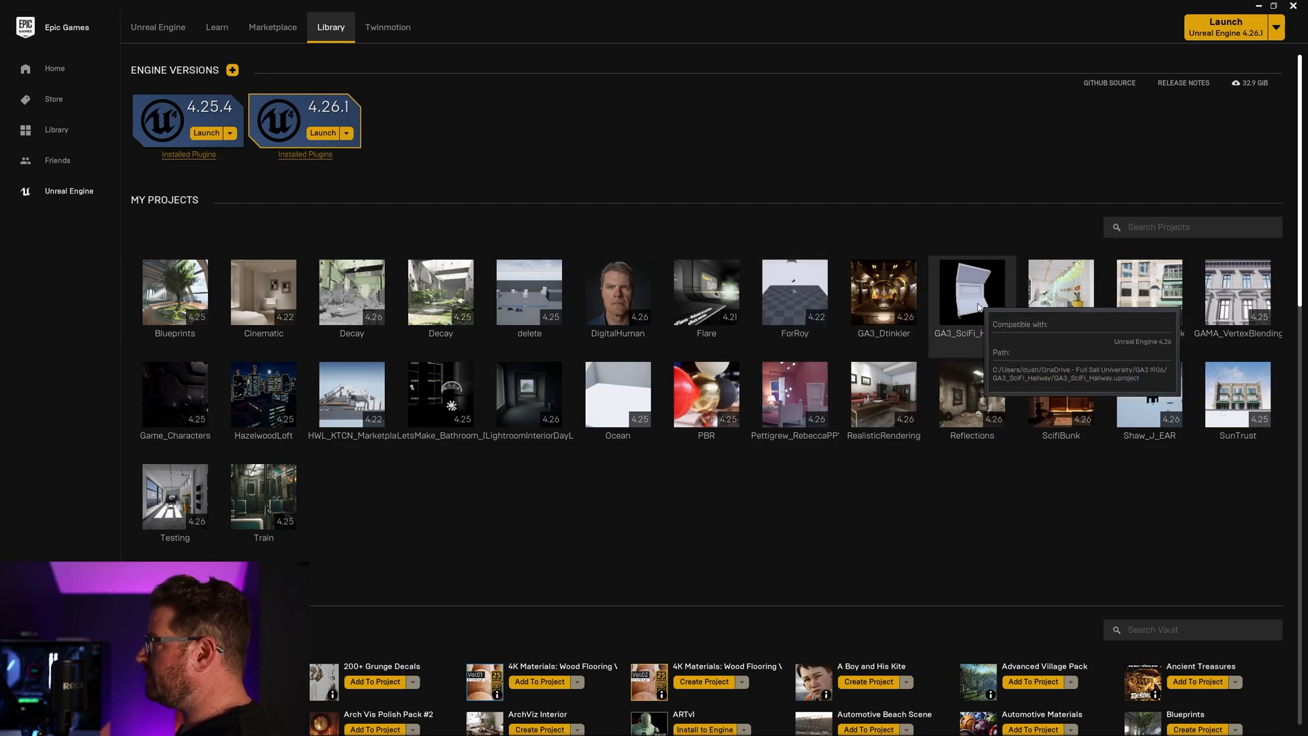
mouse_move(925, 536)
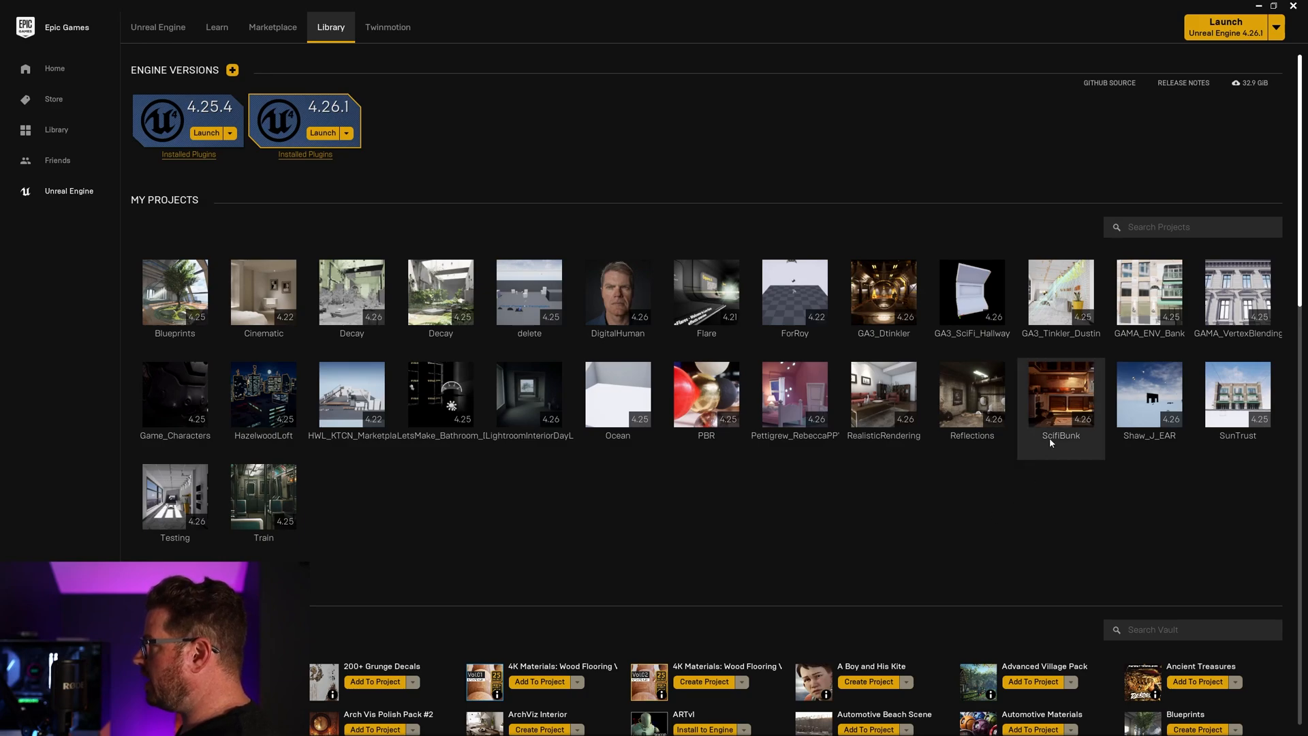
mouse_move(883, 410)
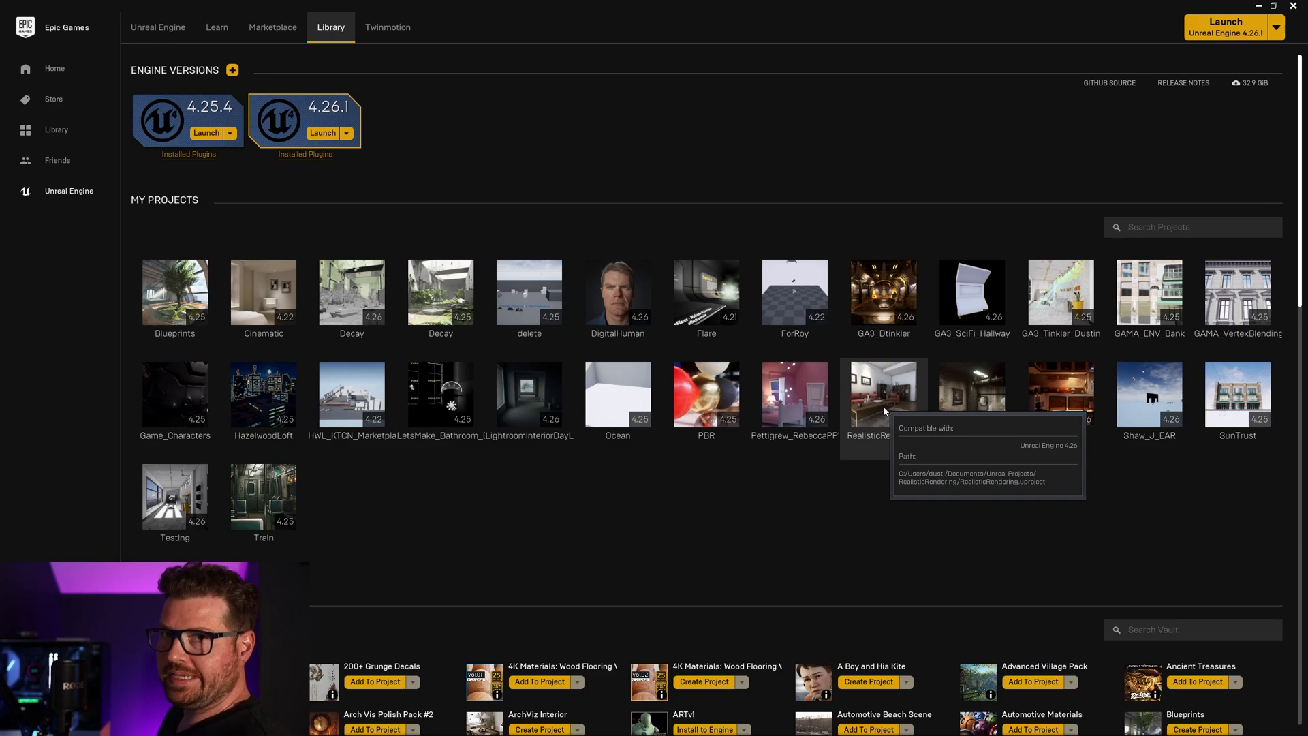
mouse_move(915, 521)
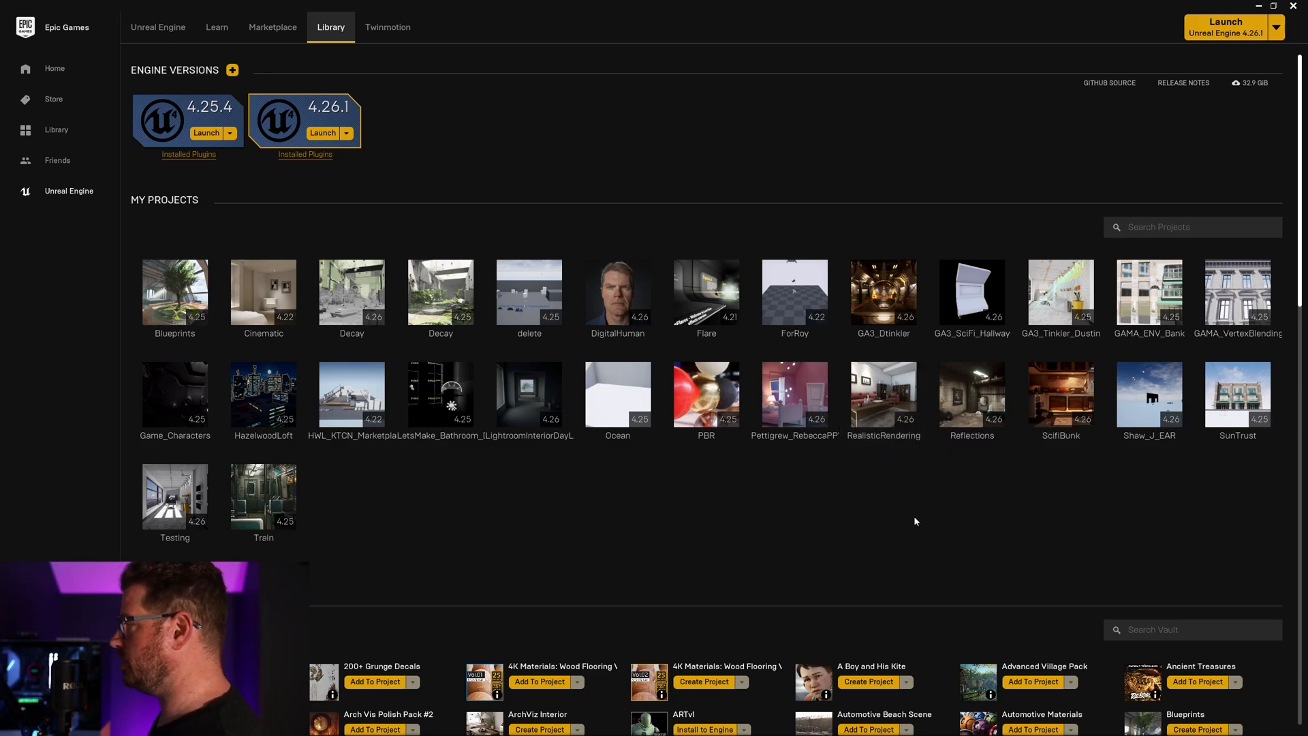
mouse_move(971, 393)
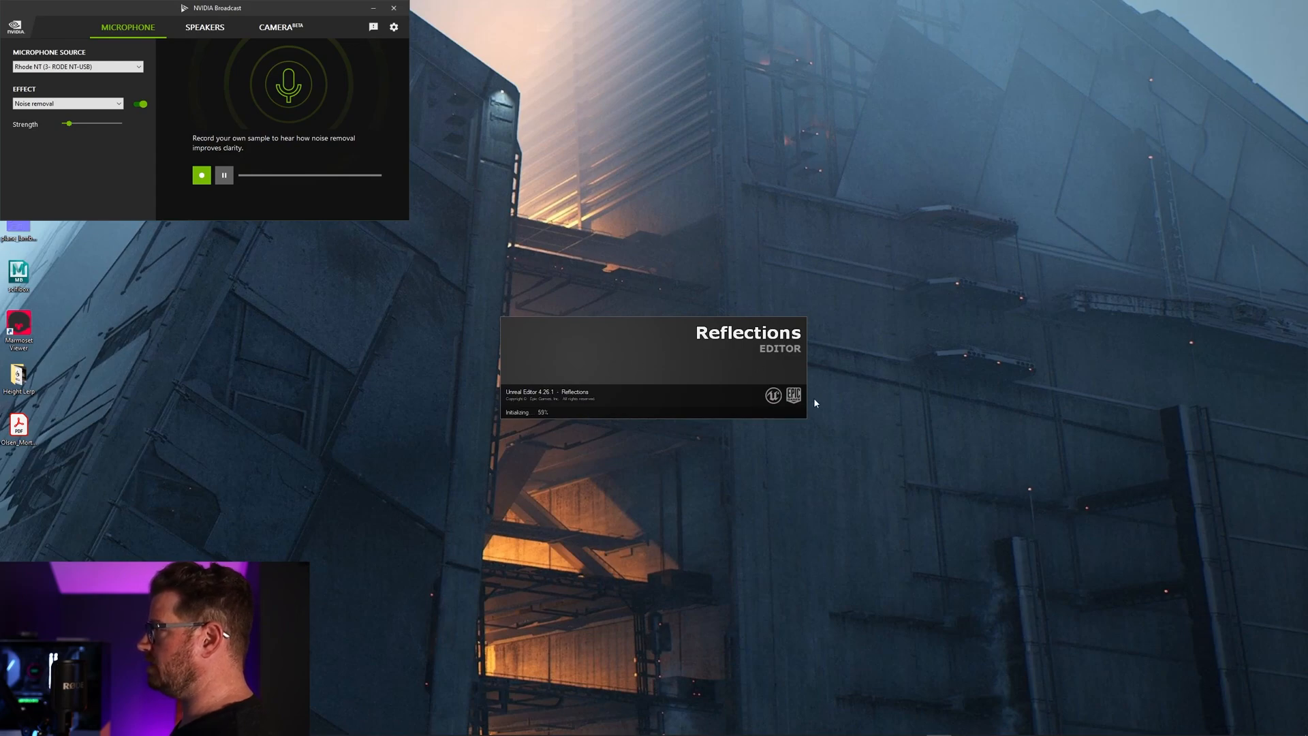
mouse_move(674, 394)
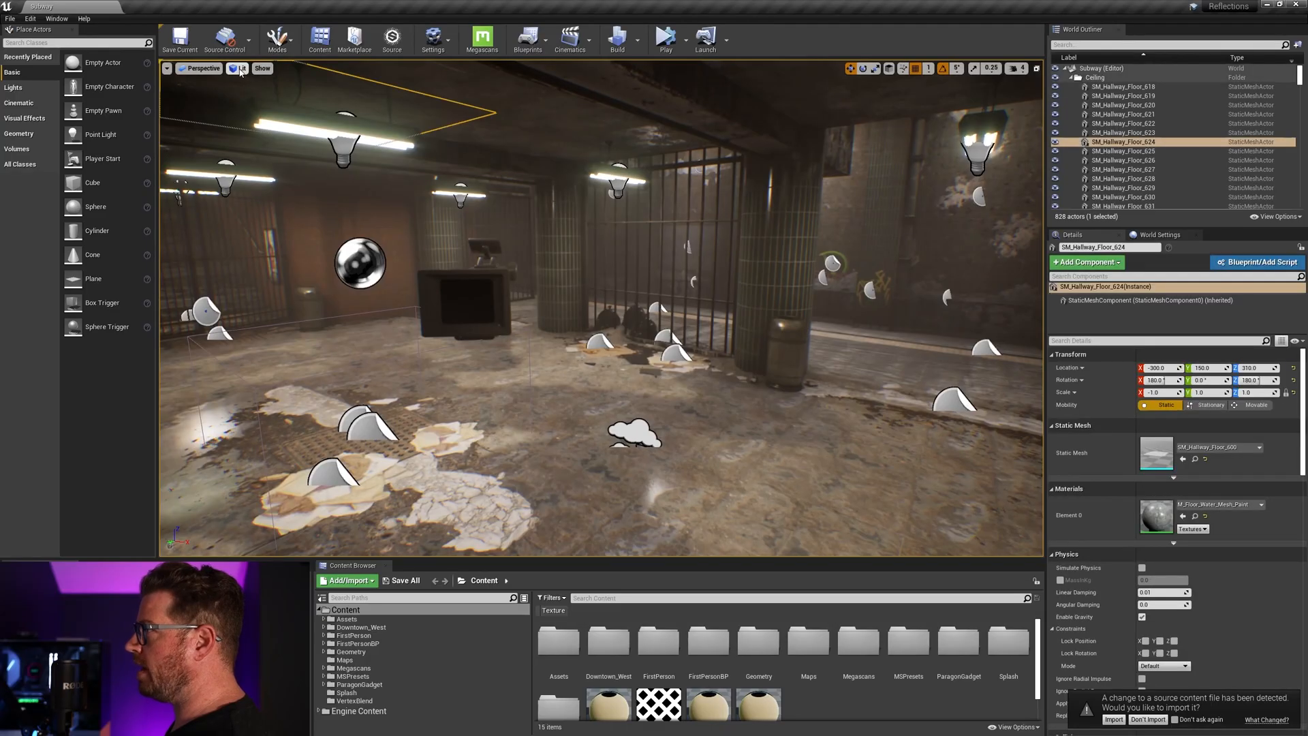
- Close the Reflections editor once the Subway map has loaded
left_click(239, 67)
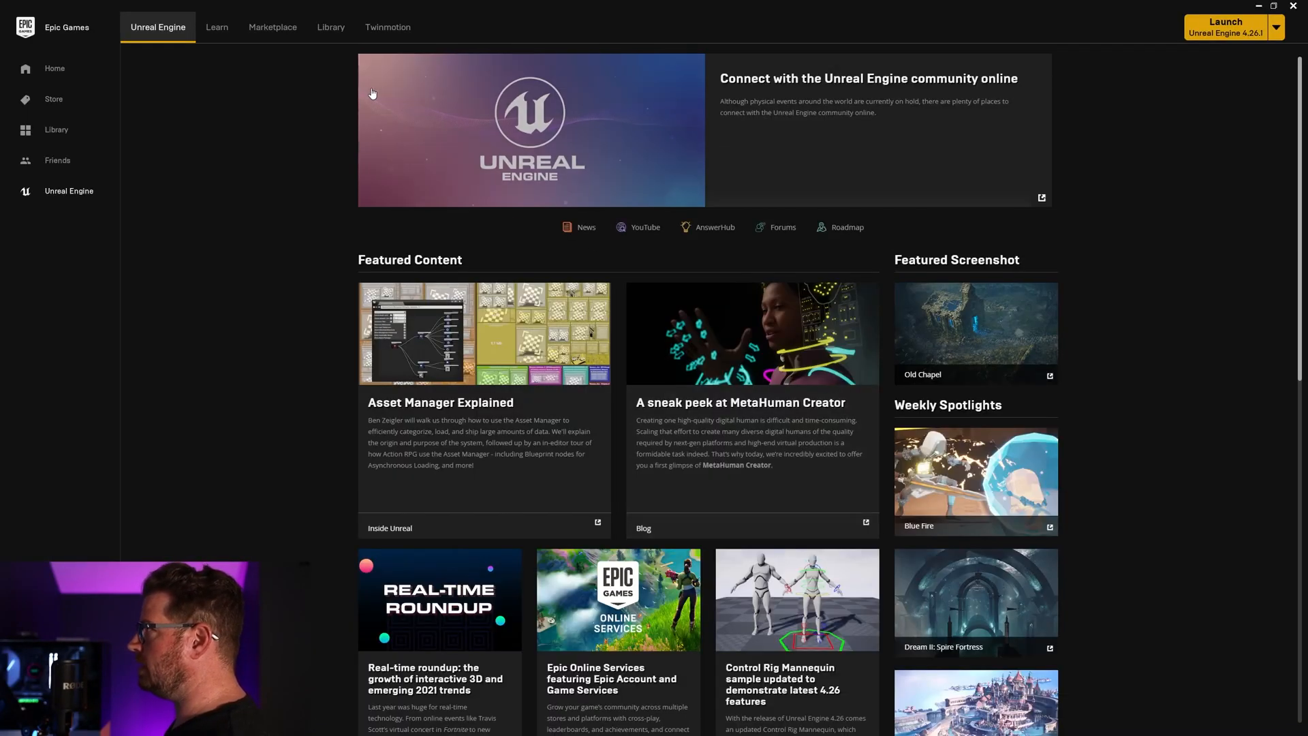
- Return to the Launcher's Library tab to reach the Reflections project
left_click(331, 26)
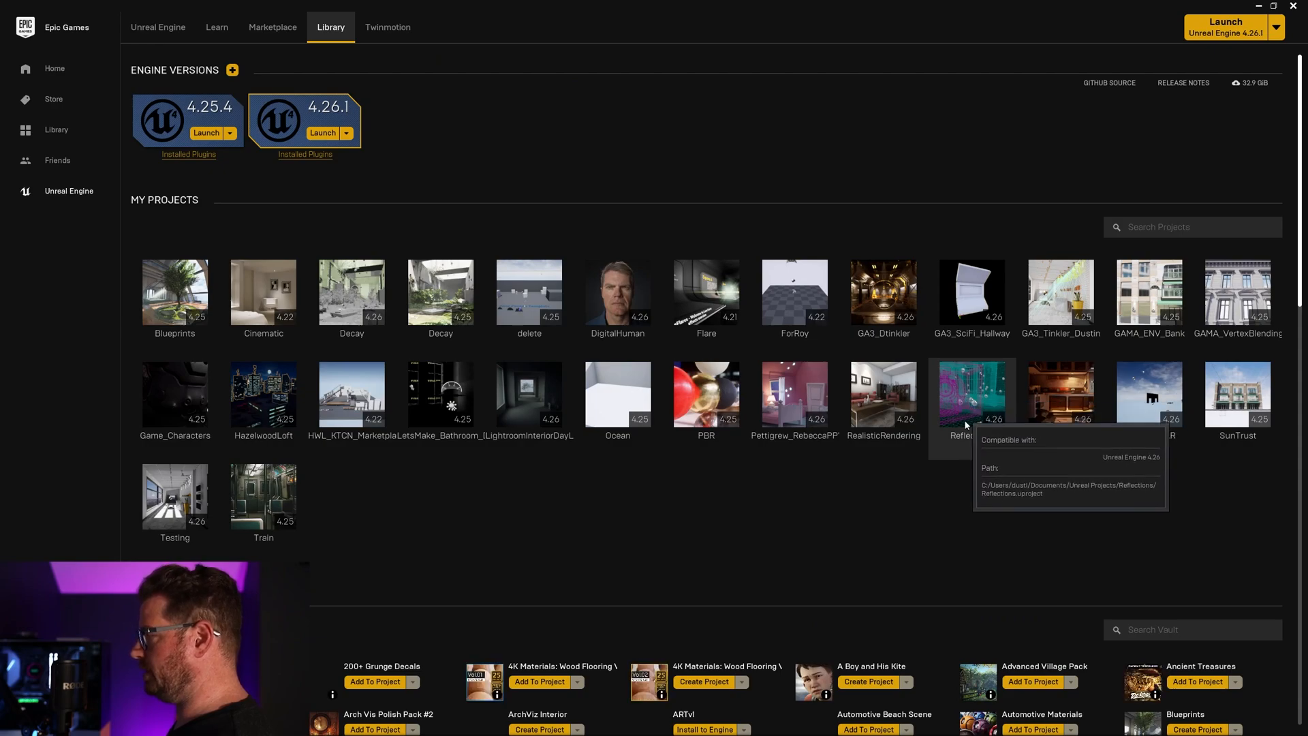
mouse_move(939, 499)
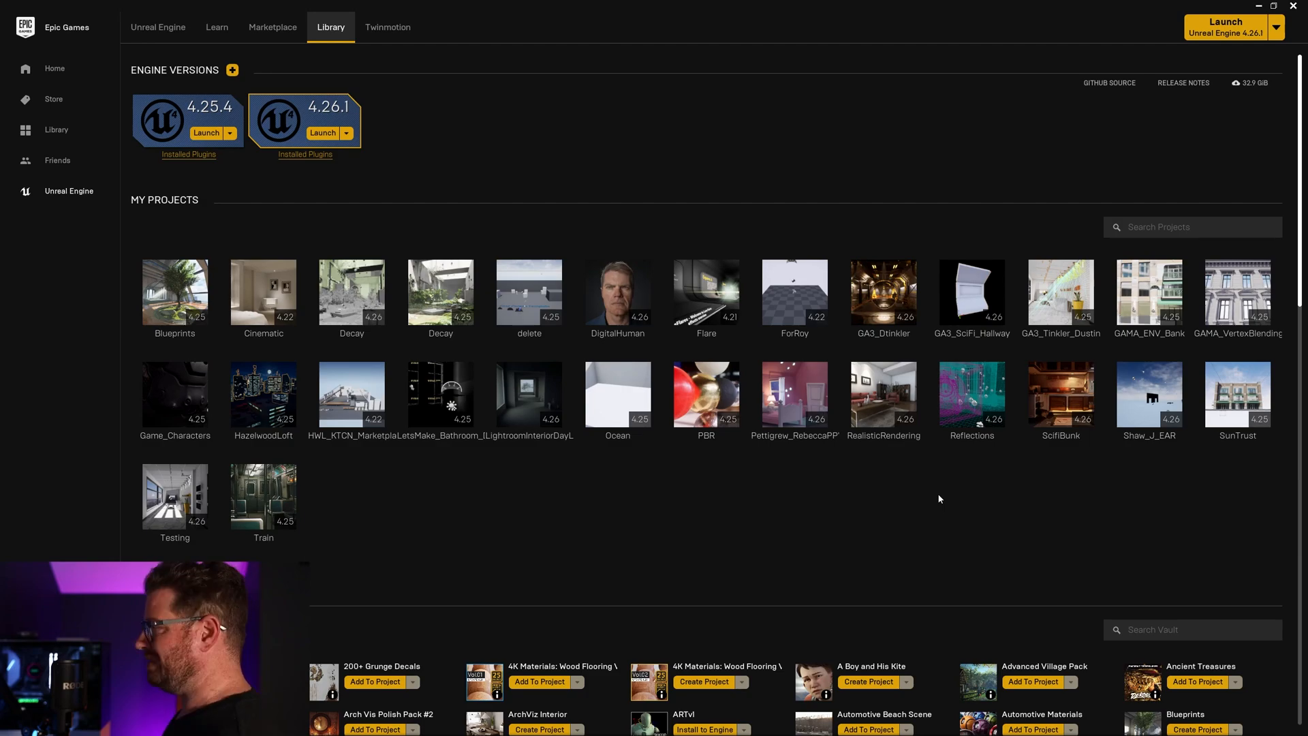
mouse_move(971, 394)
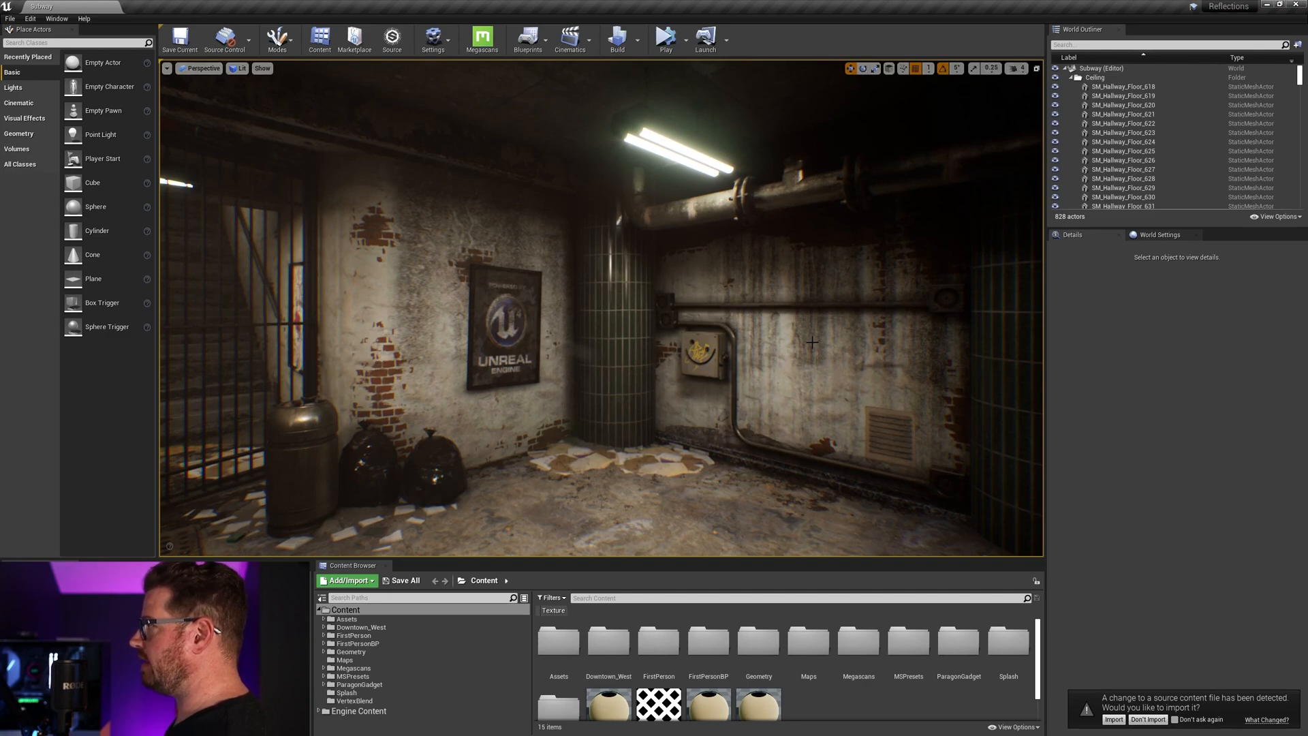
mouse_move(777, 269)
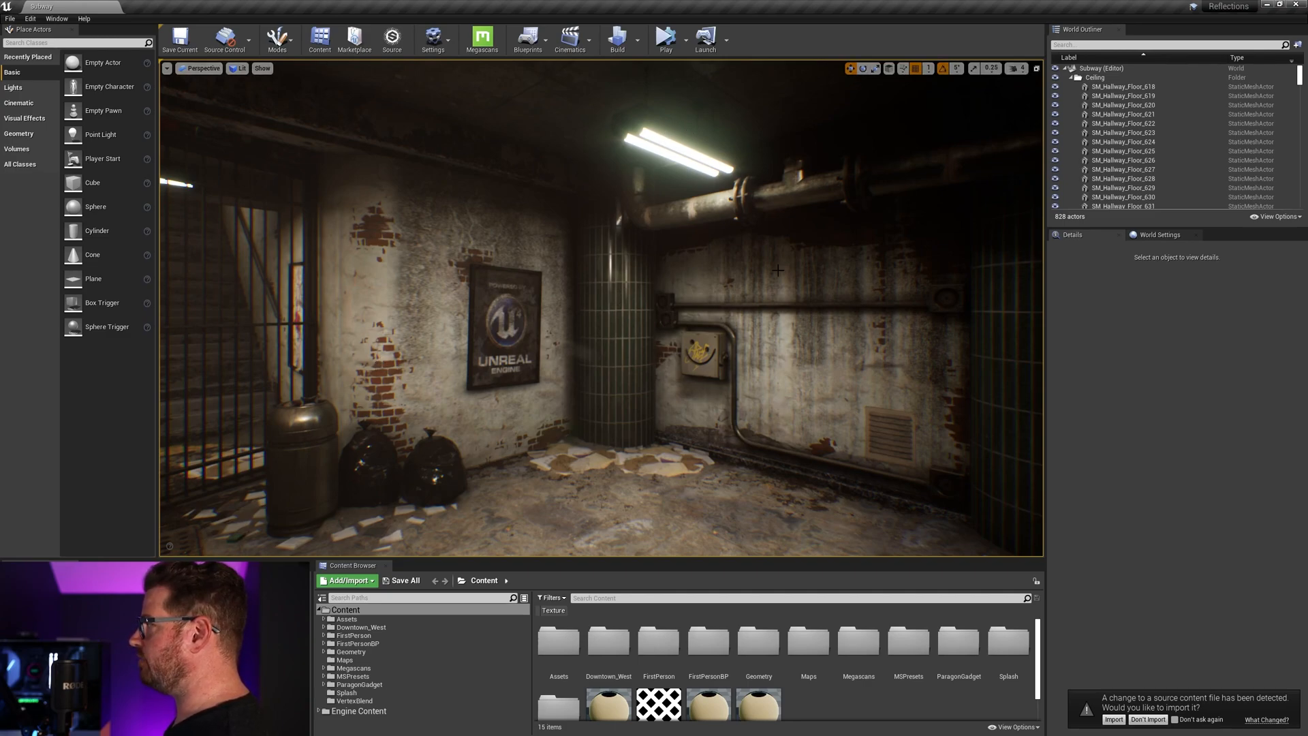
mouse_move(784, 382)
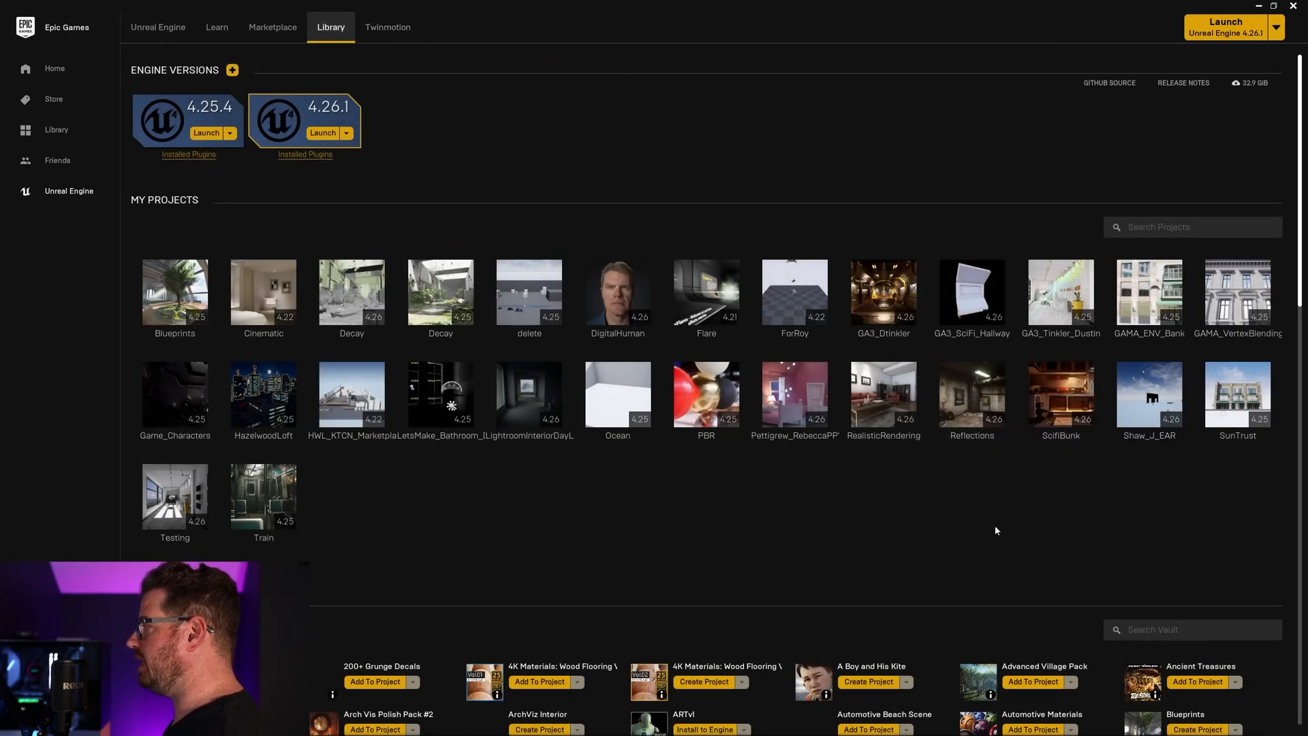
- Bring up the Reflections project's context menu to show it in its folder
right_click(971, 393)
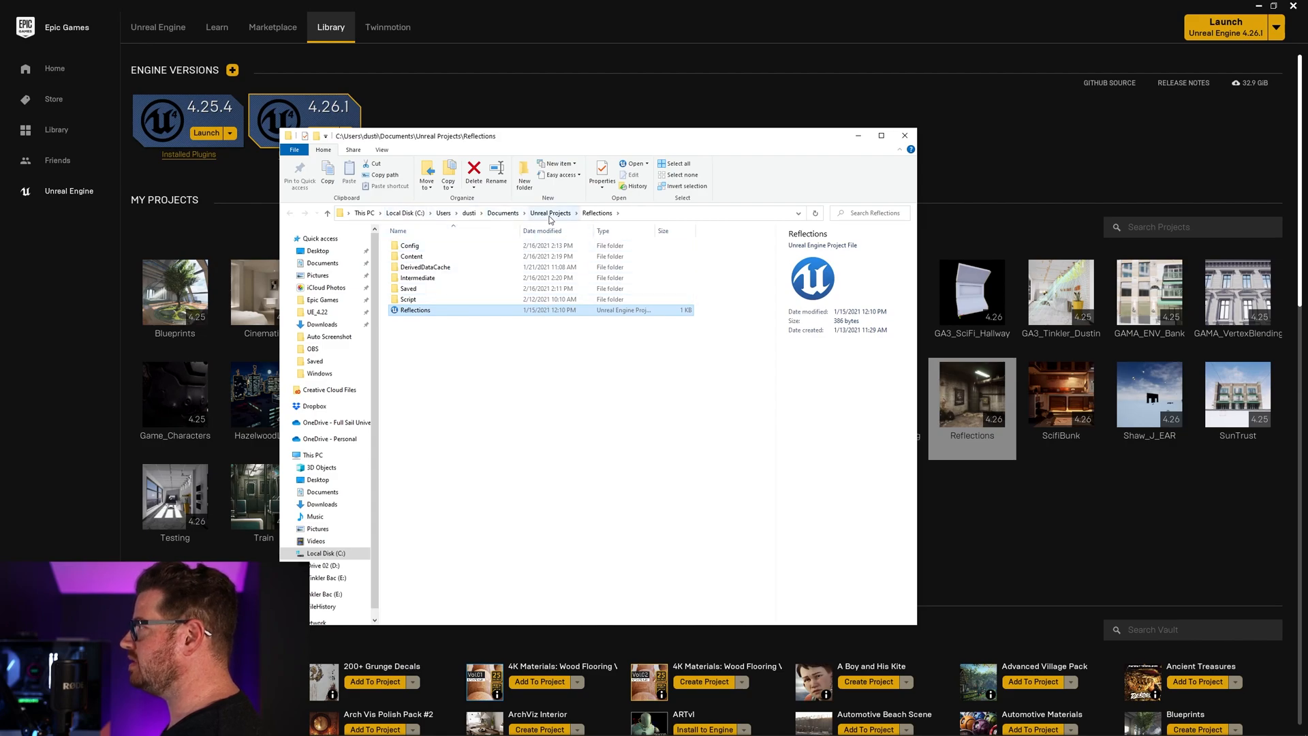
mouse_move(598, 218)
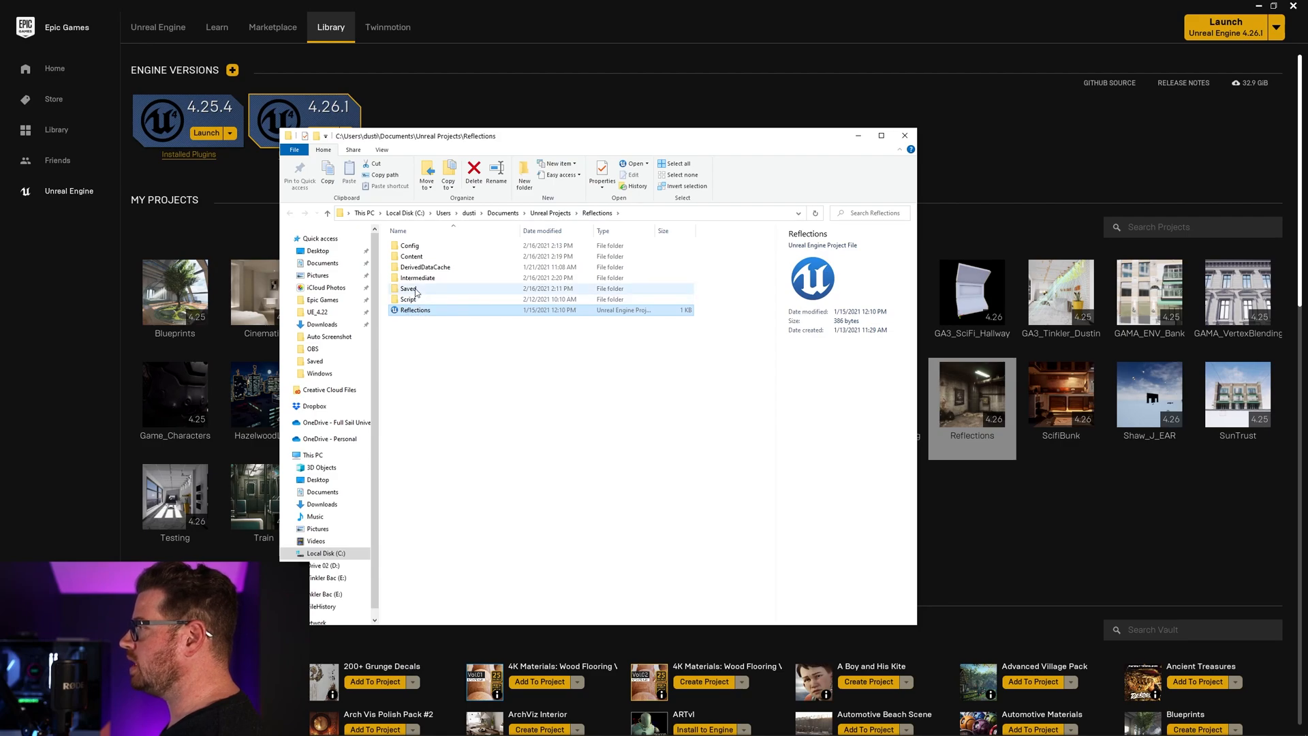
- Enter the Saved folder and rename the copied AutoScreenshot image
double_click(410, 289)
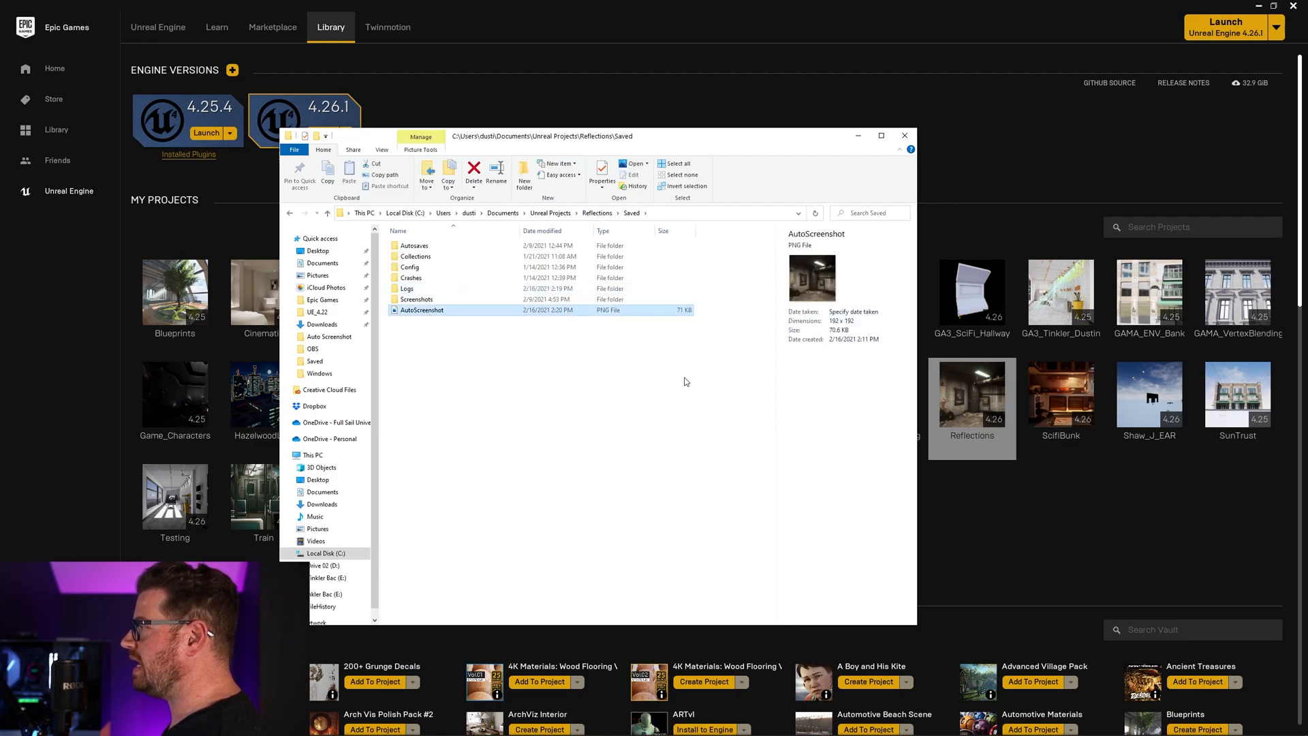
mouse_move(550, 342)
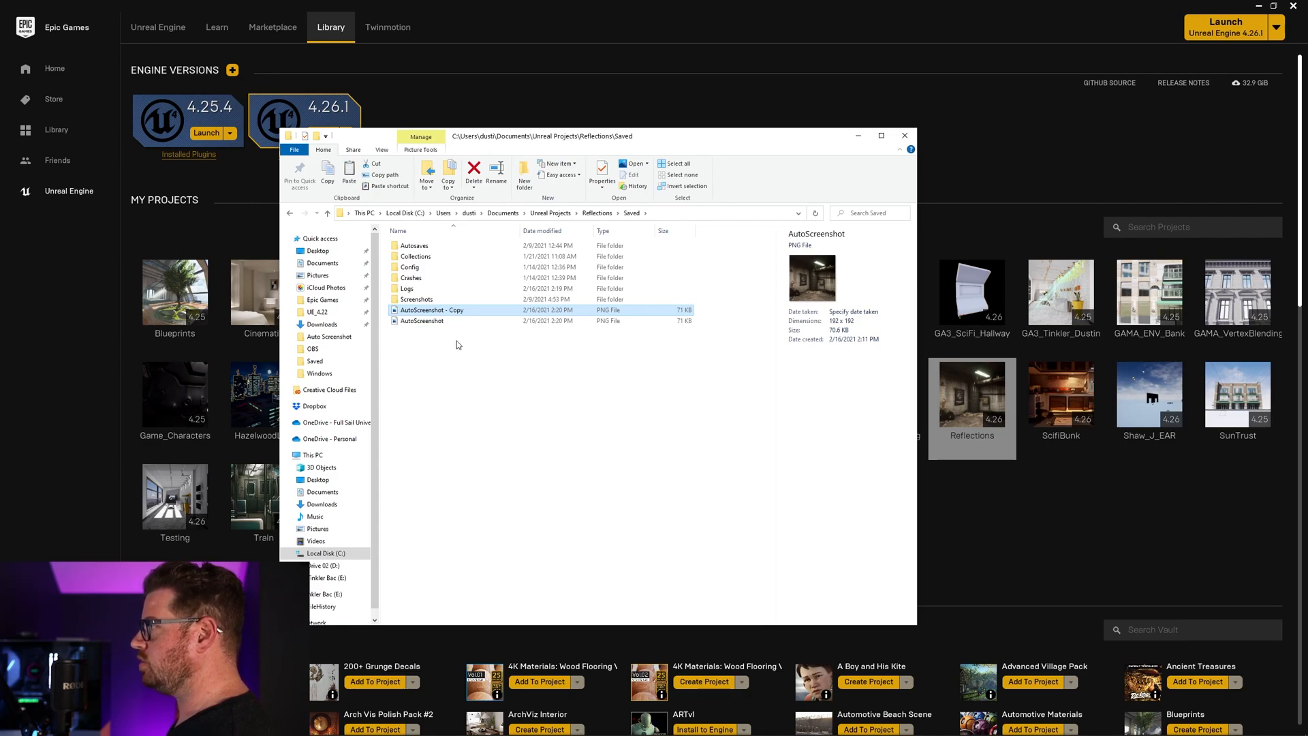
double_click(431, 309)
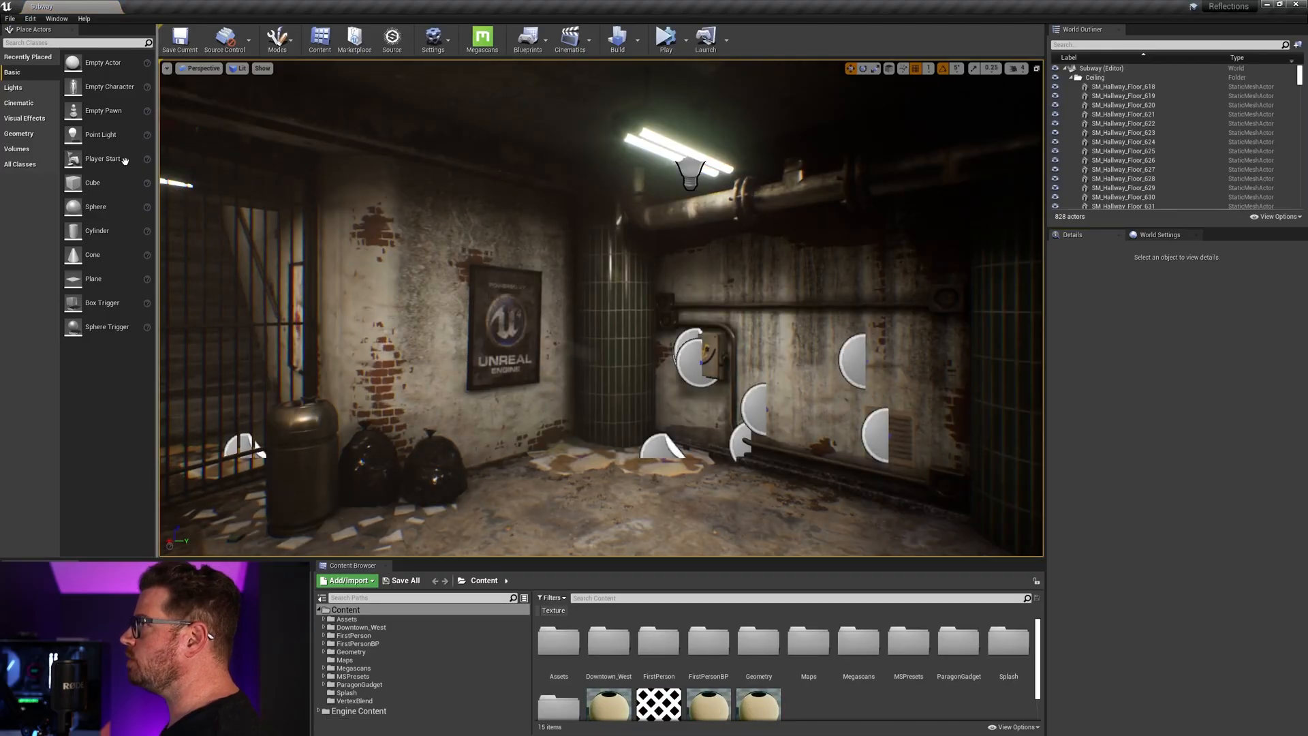
- Browse for a Project Thumbnail image from Project Settings' Description page
left_click(30, 19)
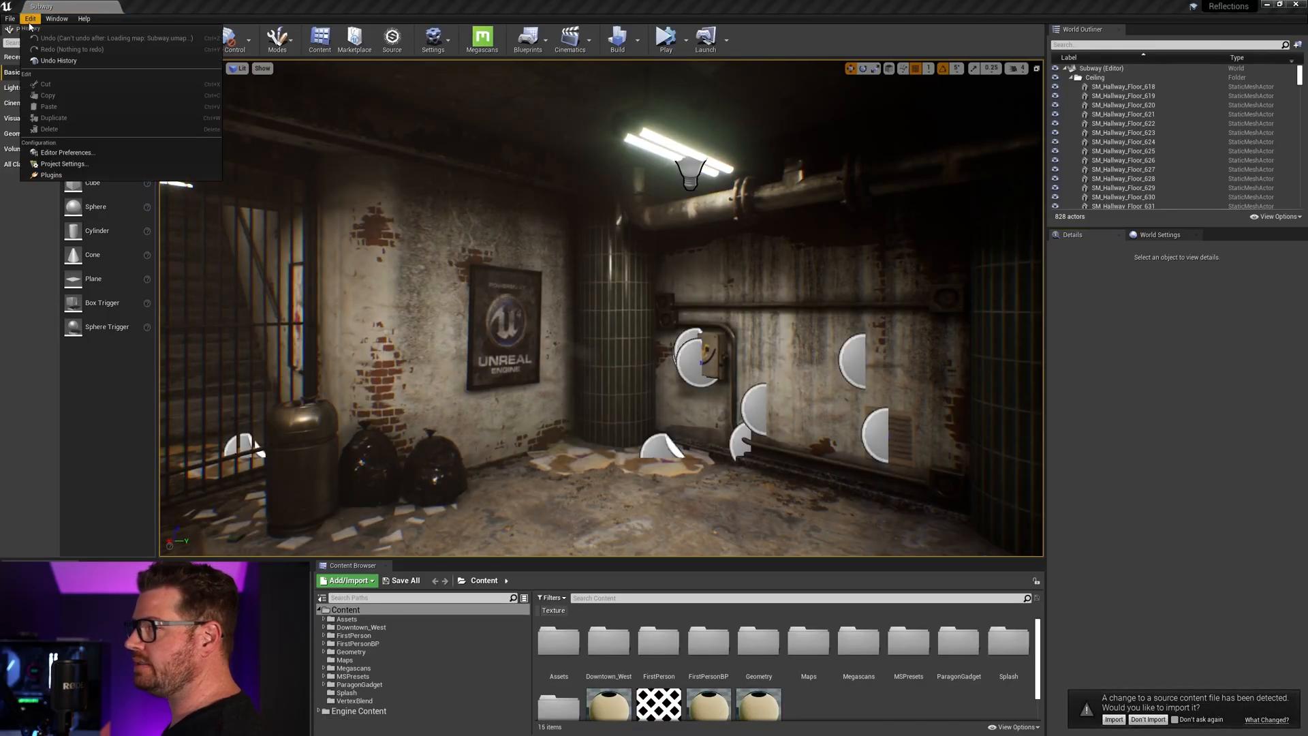
left_click(63, 163)
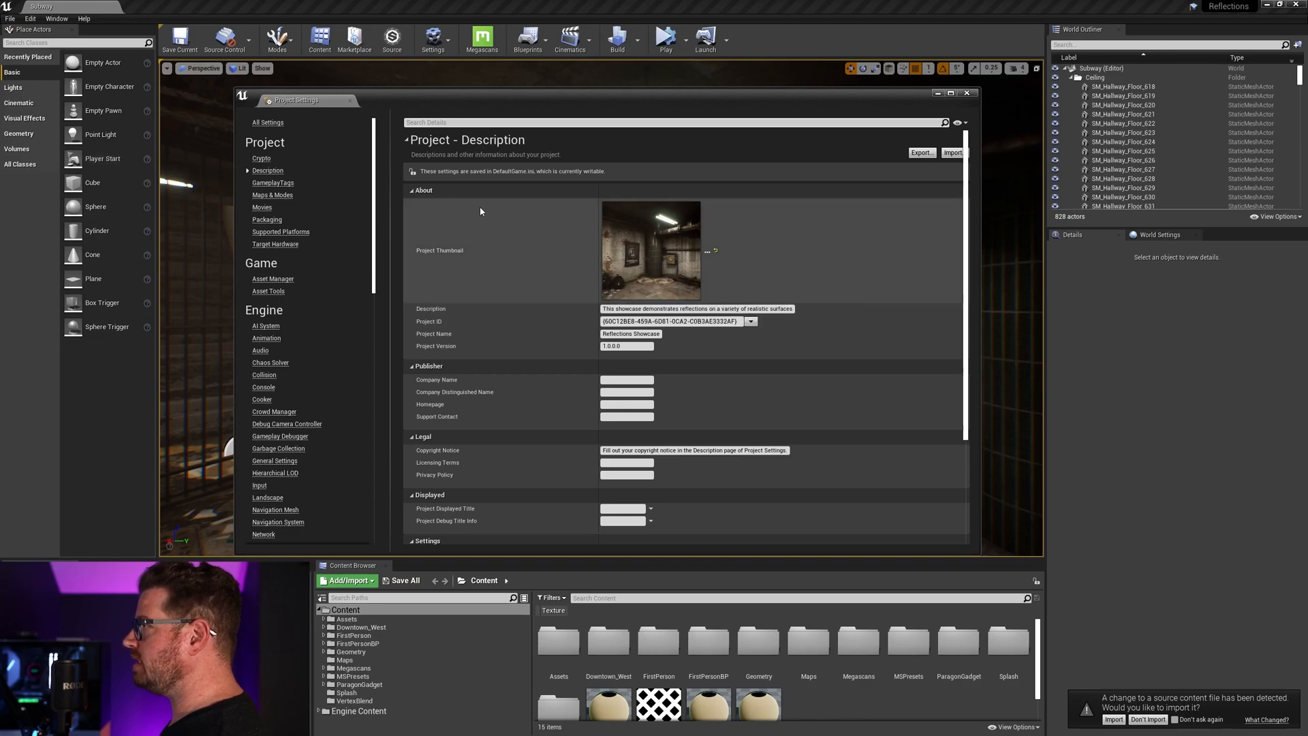
mouse_move(267, 170)
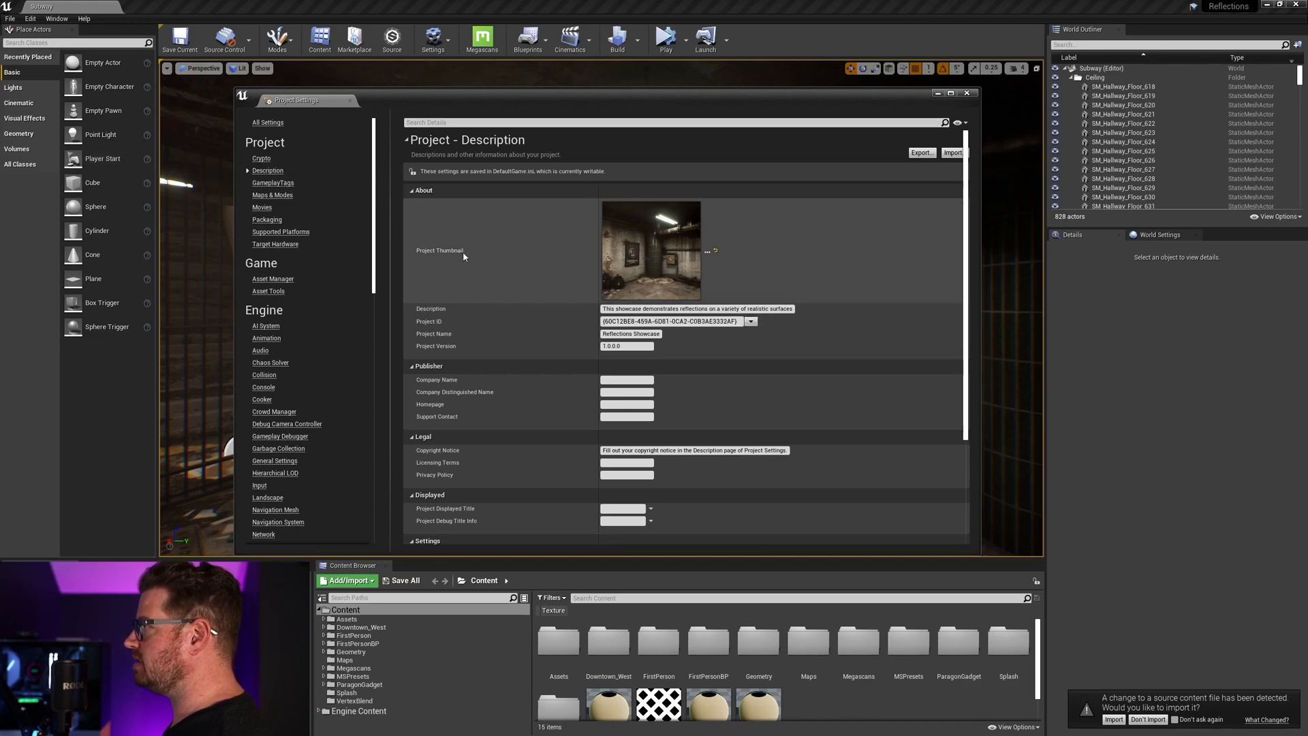
left_click(707, 252)
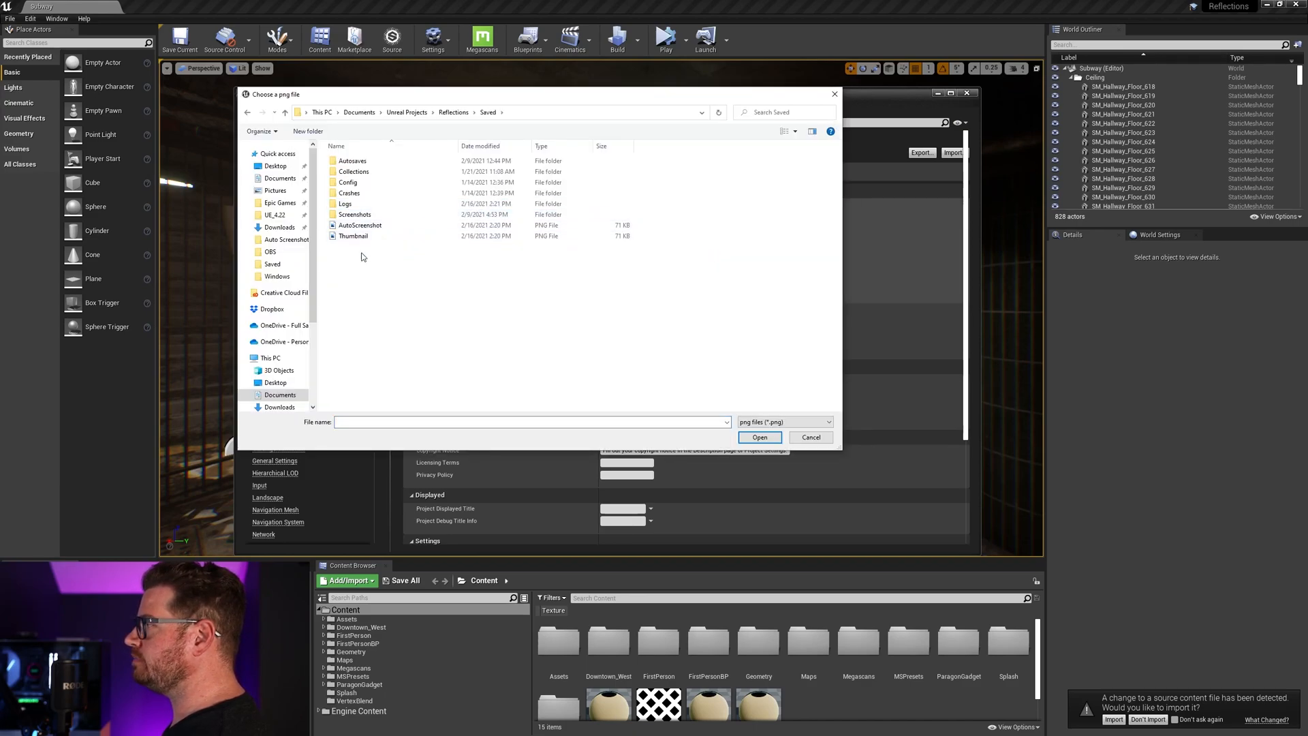
- Set Thumbnail.png as the project thumbnail, then browse again and choose the Reflections image
left_click(354, 235)
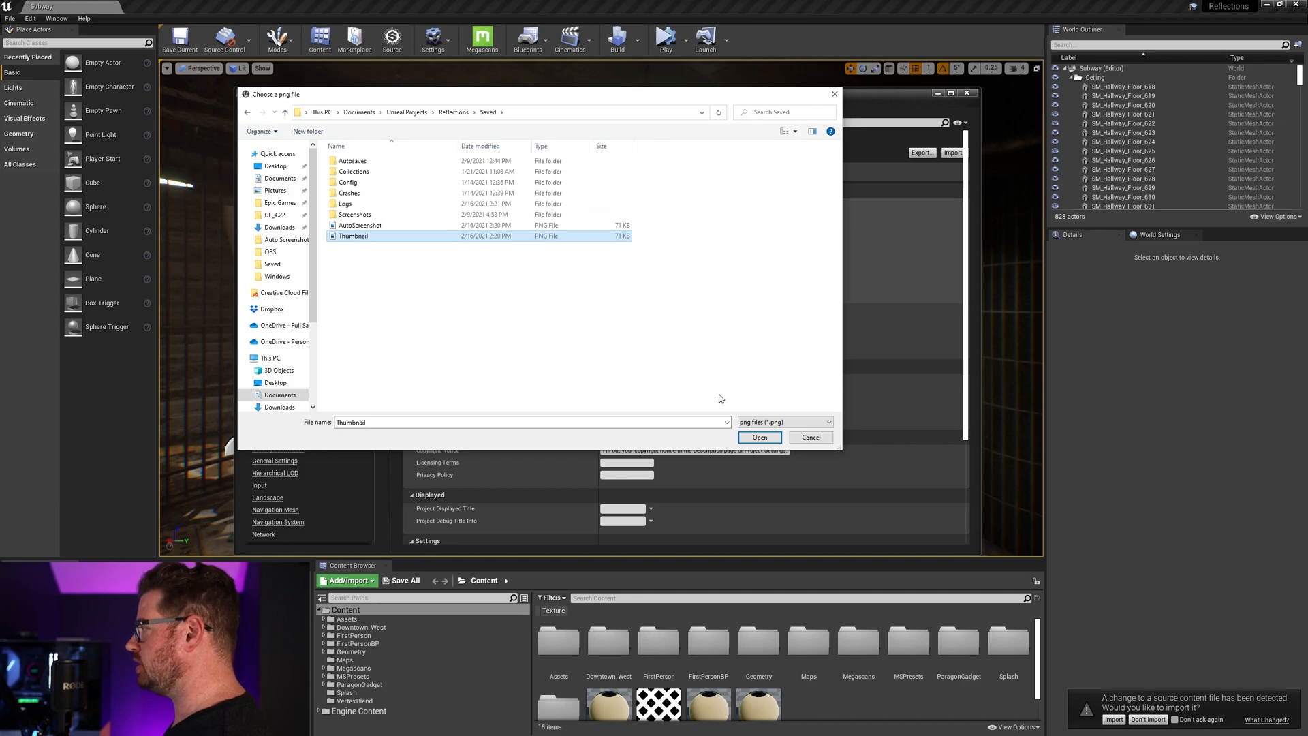
left_click(758, 436)
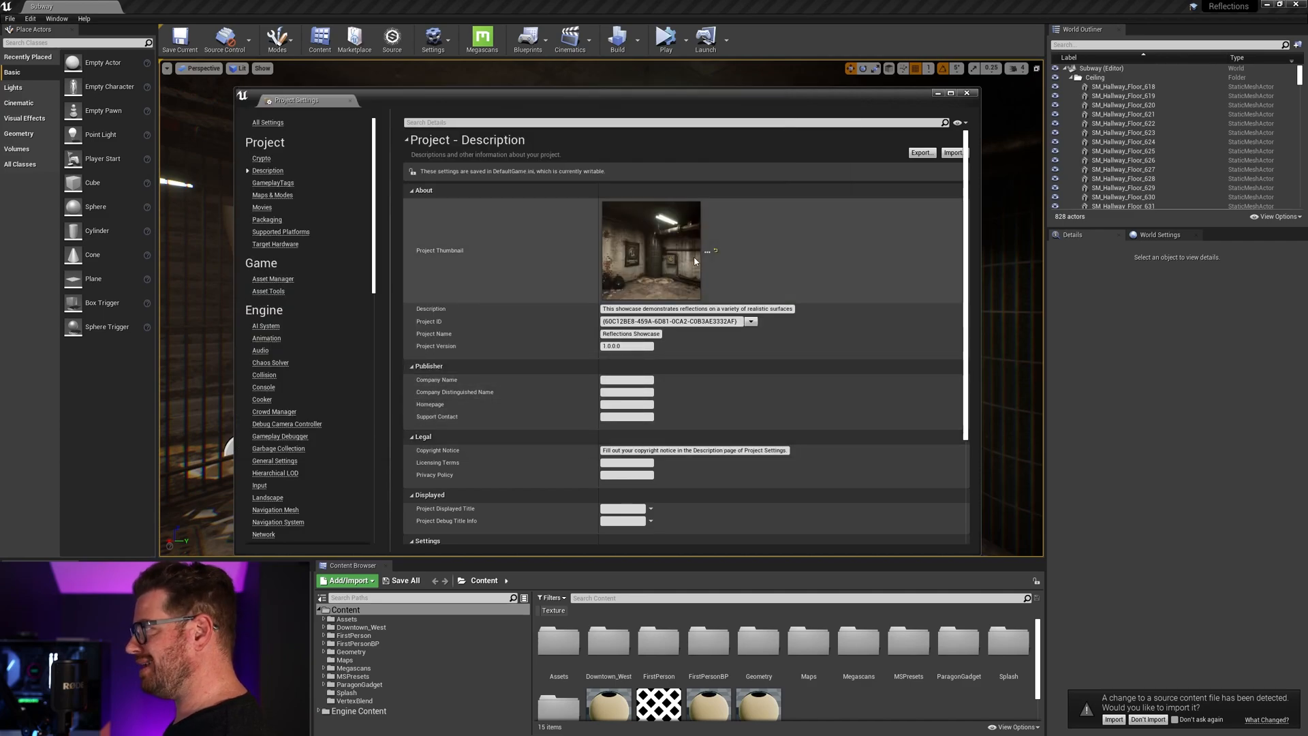
mouse_move(709, 252)
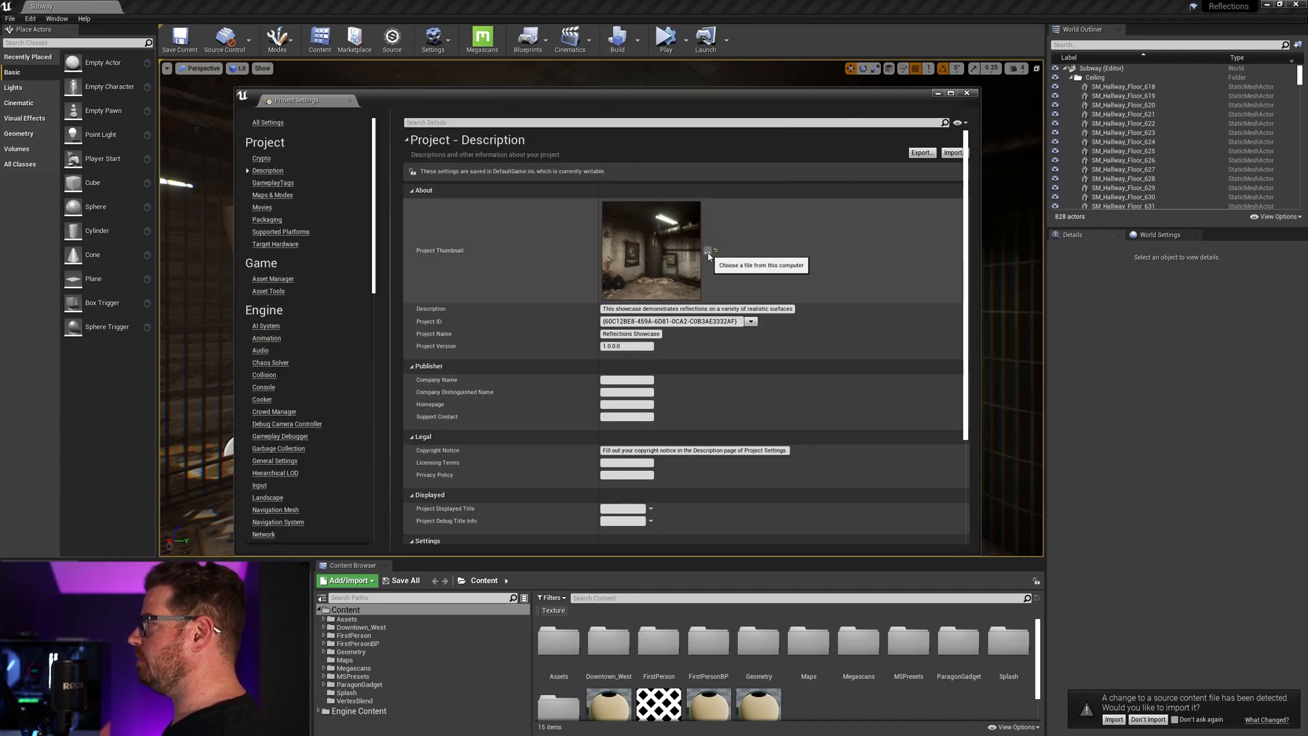
left_click(709, 250)
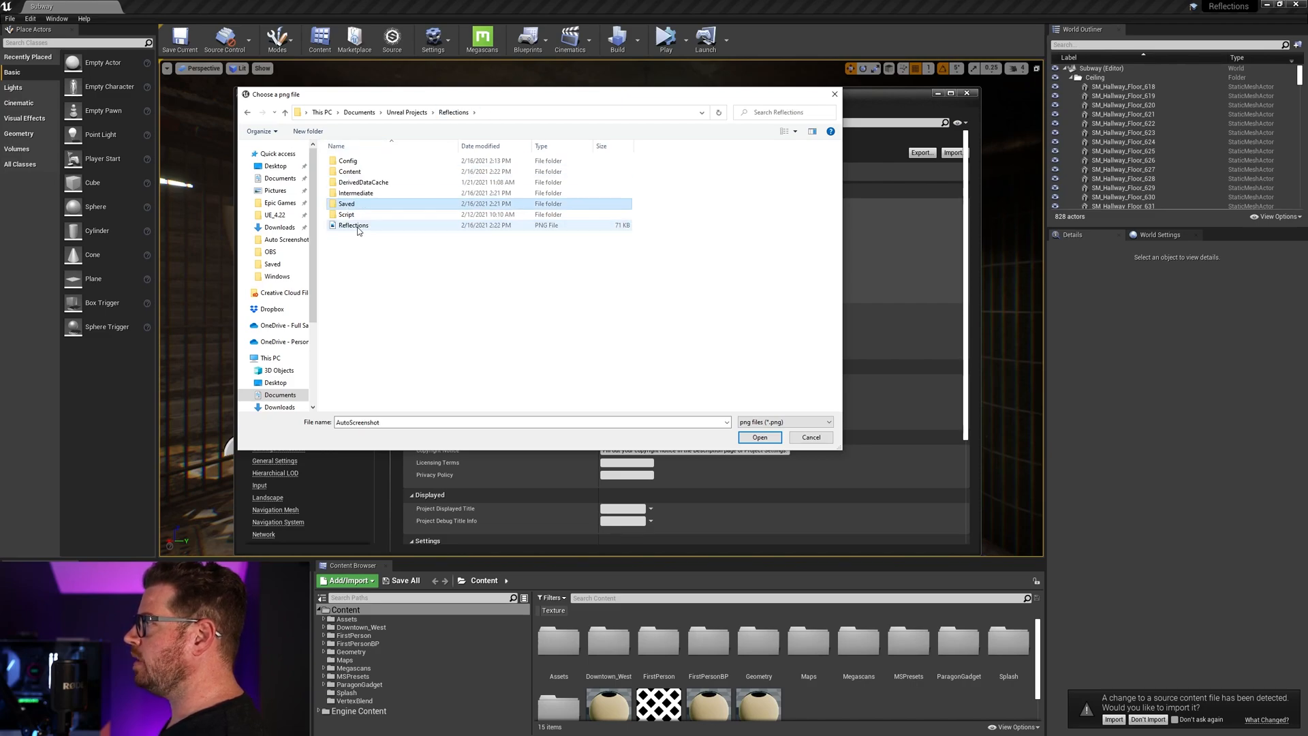
left_click(353, 225)
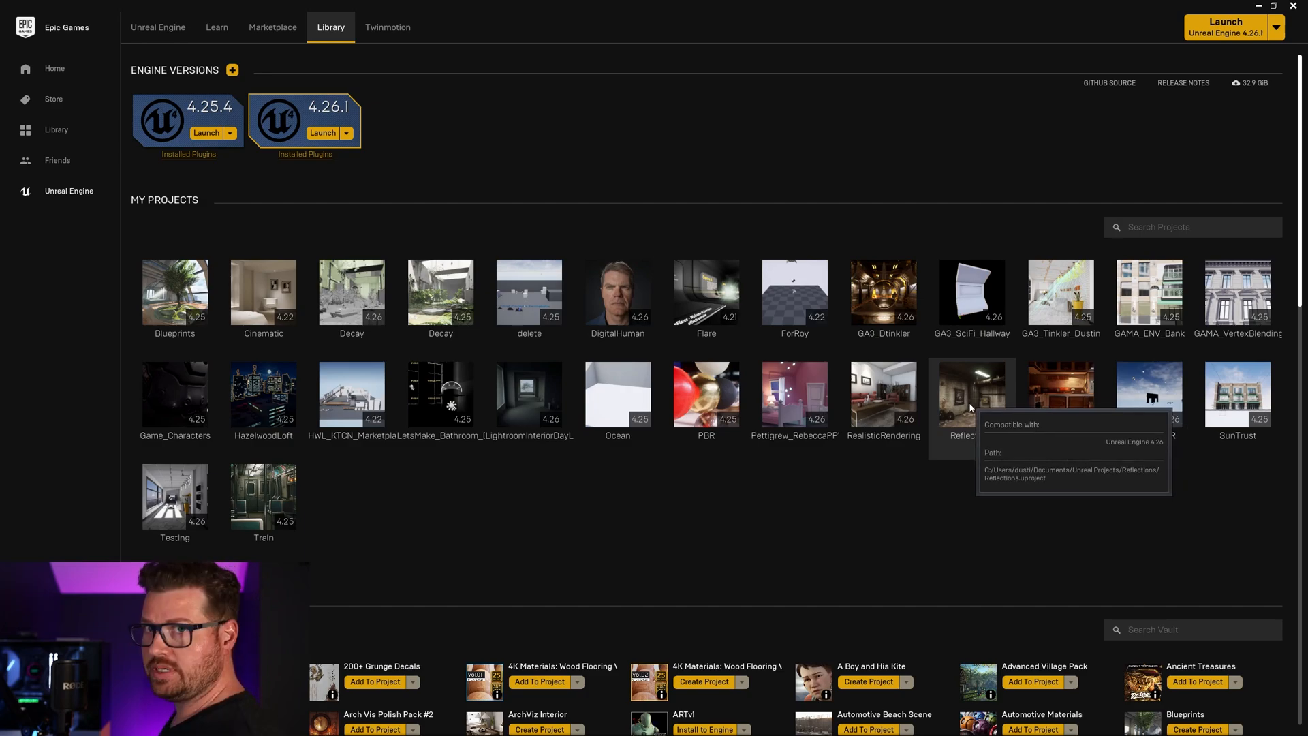
- Relaunch the Reflections project from the Library after checking its new thumbnail
double_click(971, 393)
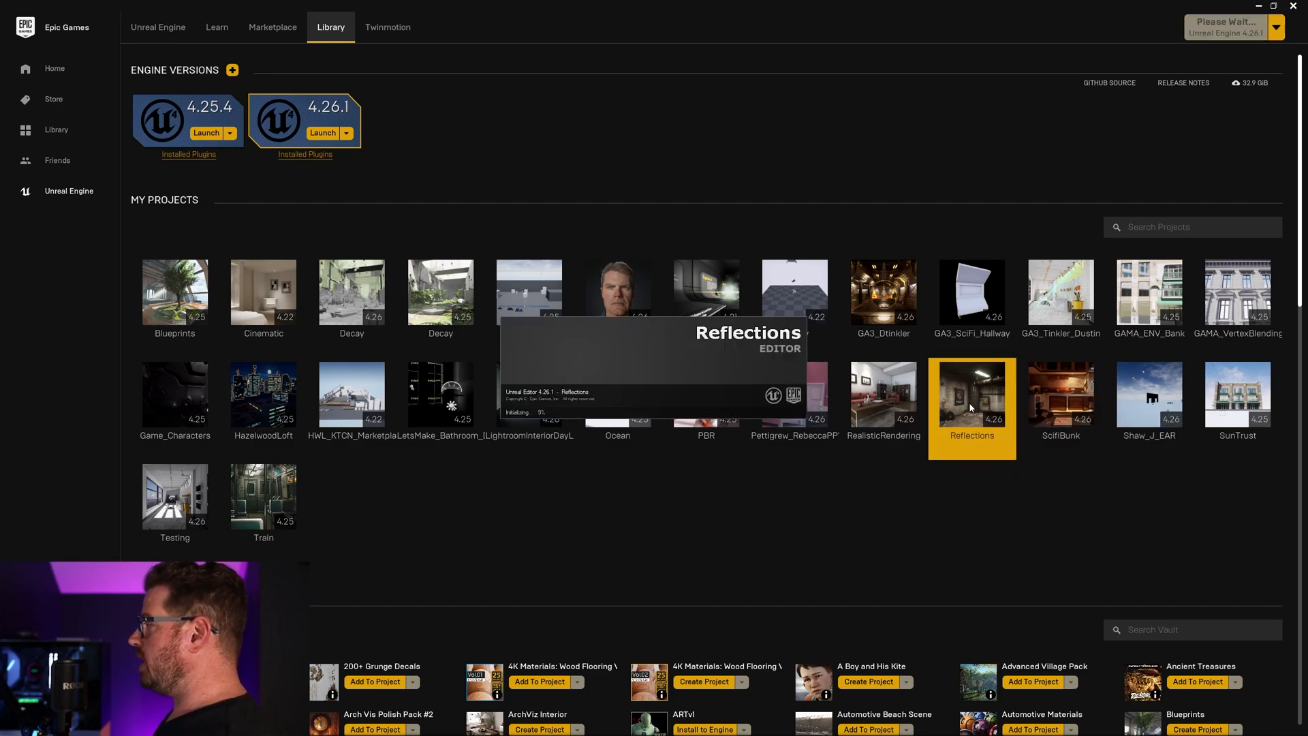
- Search 'cin' in the Outliner, pilot CineCameraActor, and enable Immersive Mode
left_click(972, 393)
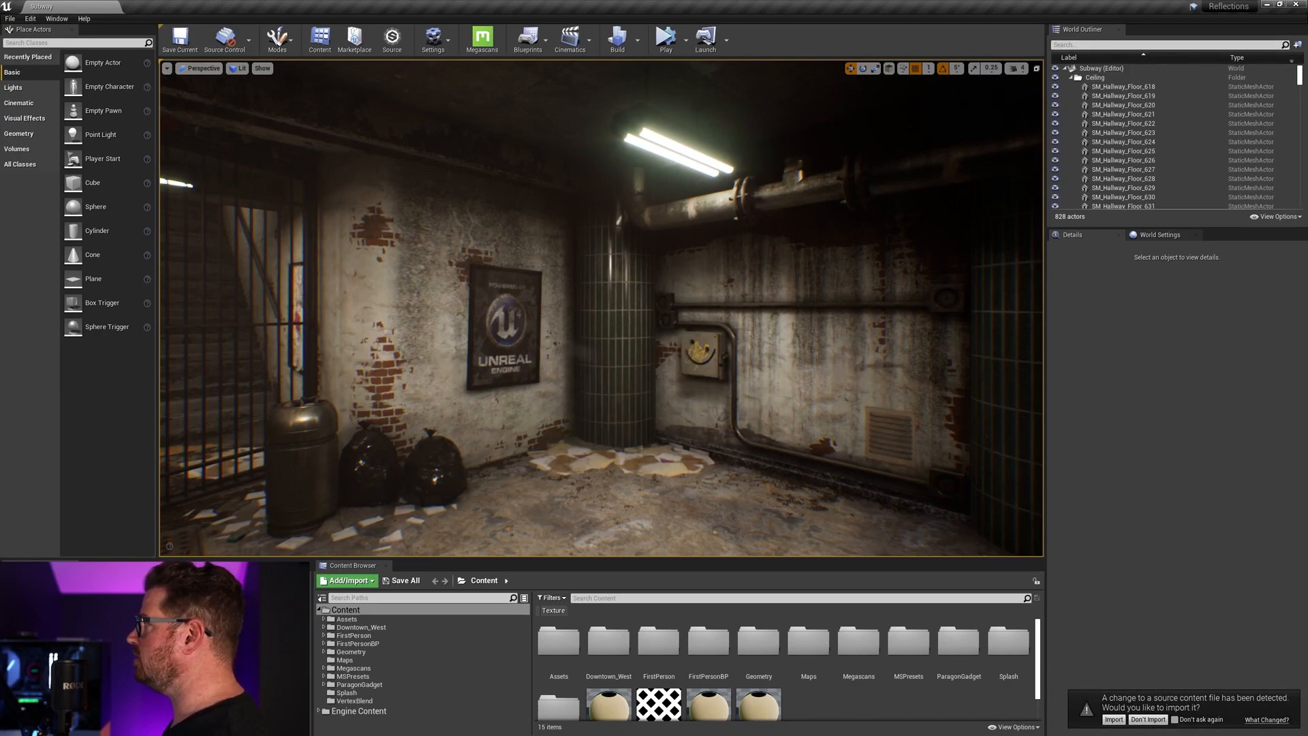
type("cin")
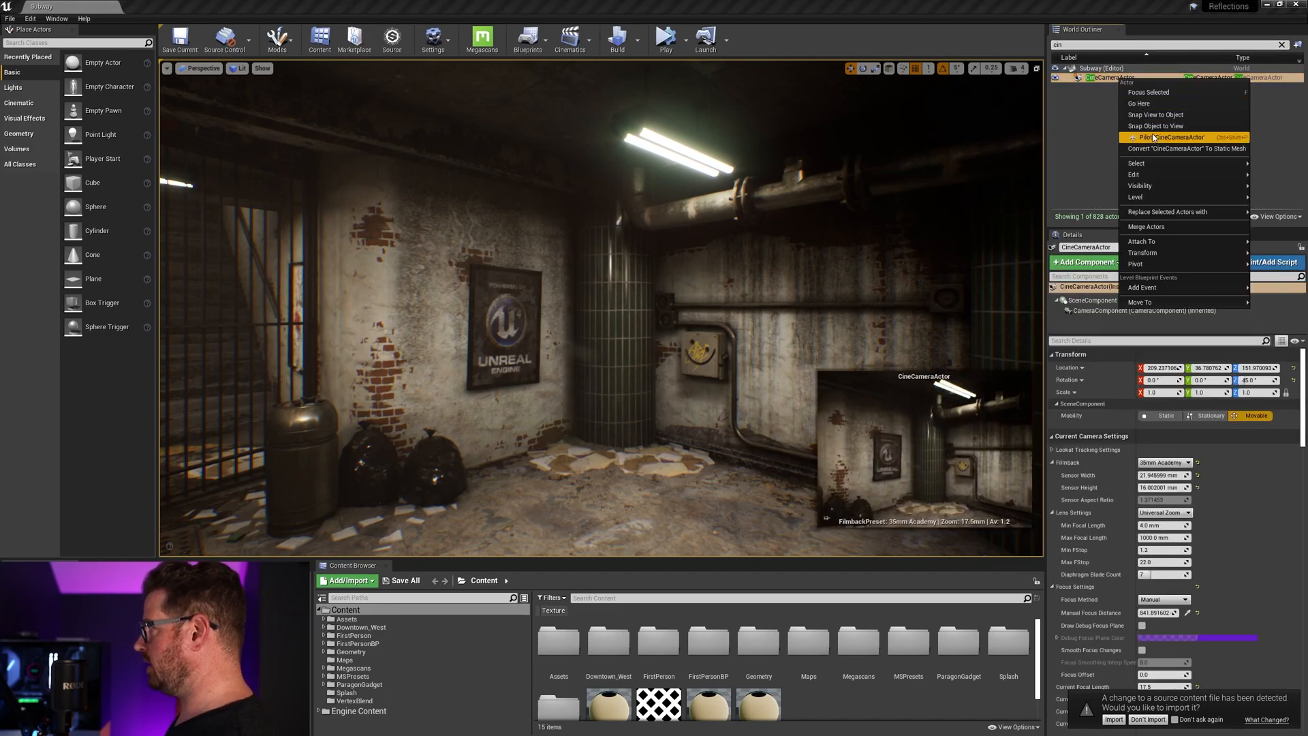
left_click(1178, 137)
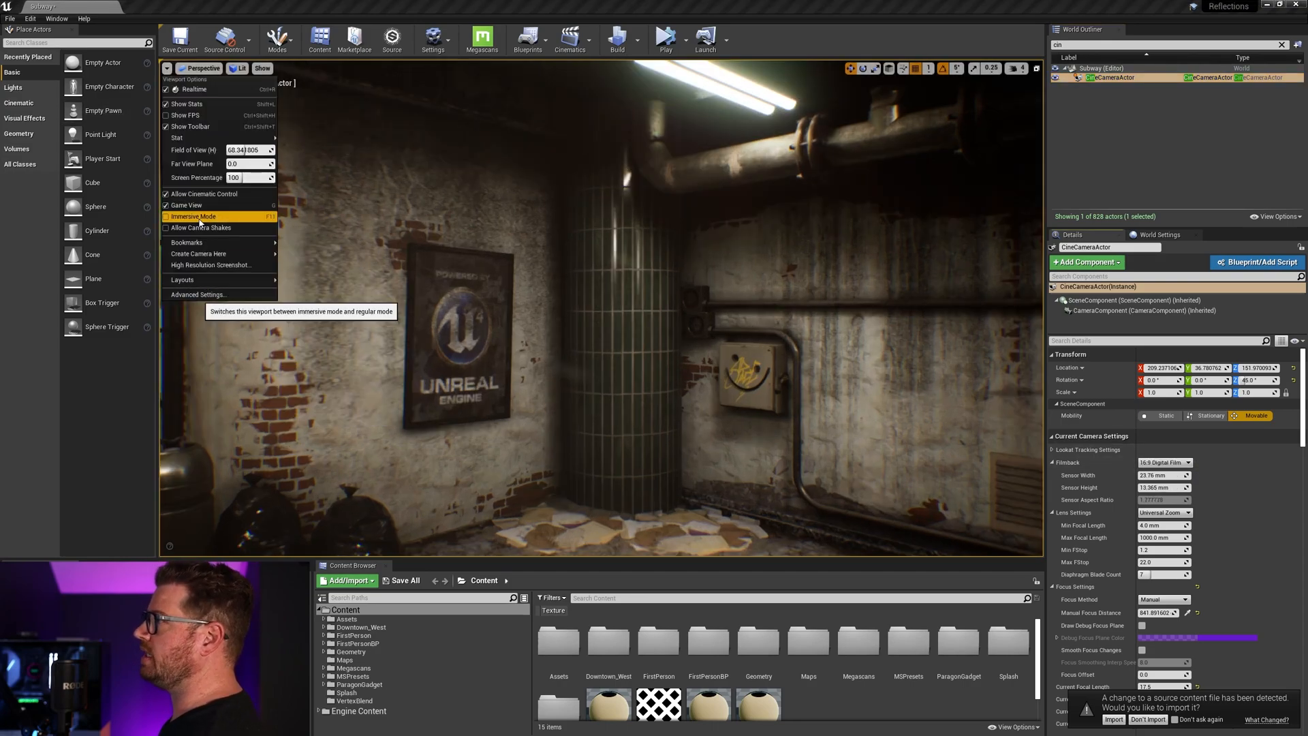
left_click(193, 216)
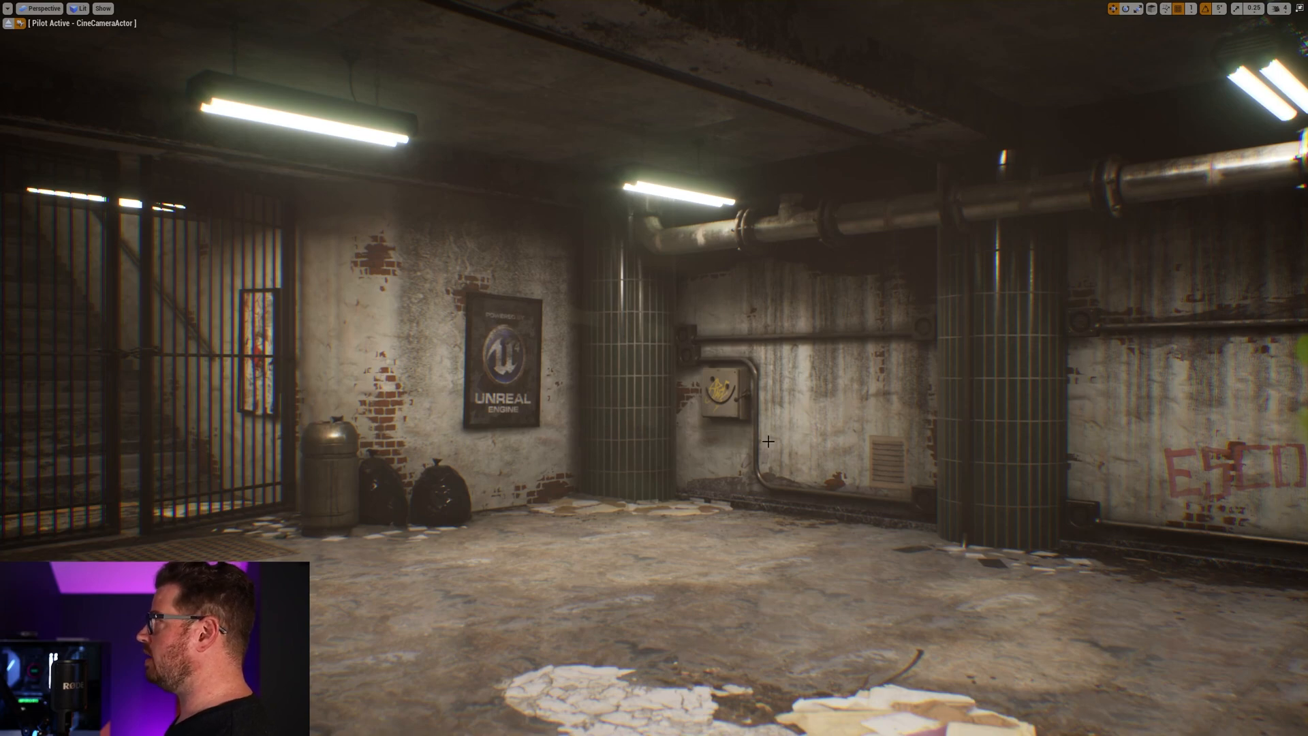
- Take a High Resolution Screenshot of the cine camera view from Viewport Options
left_click(8, 8)
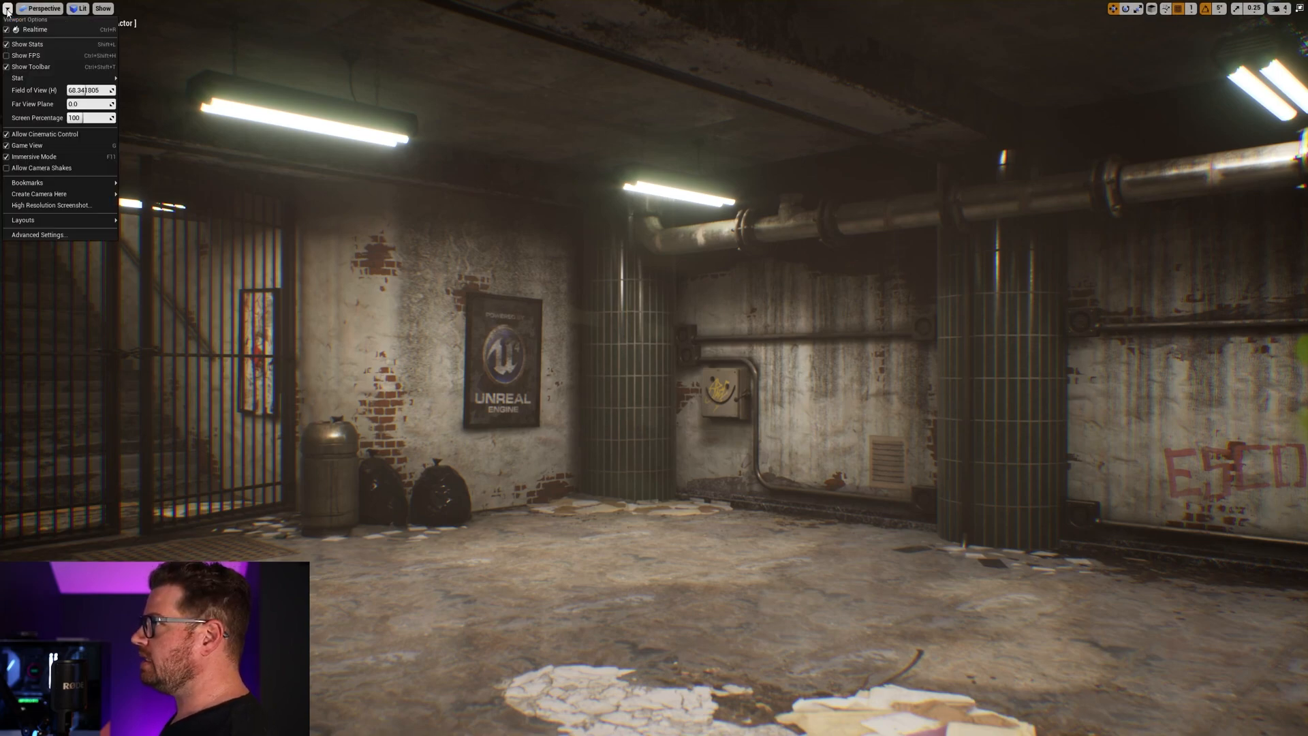
left_click(51, 205)
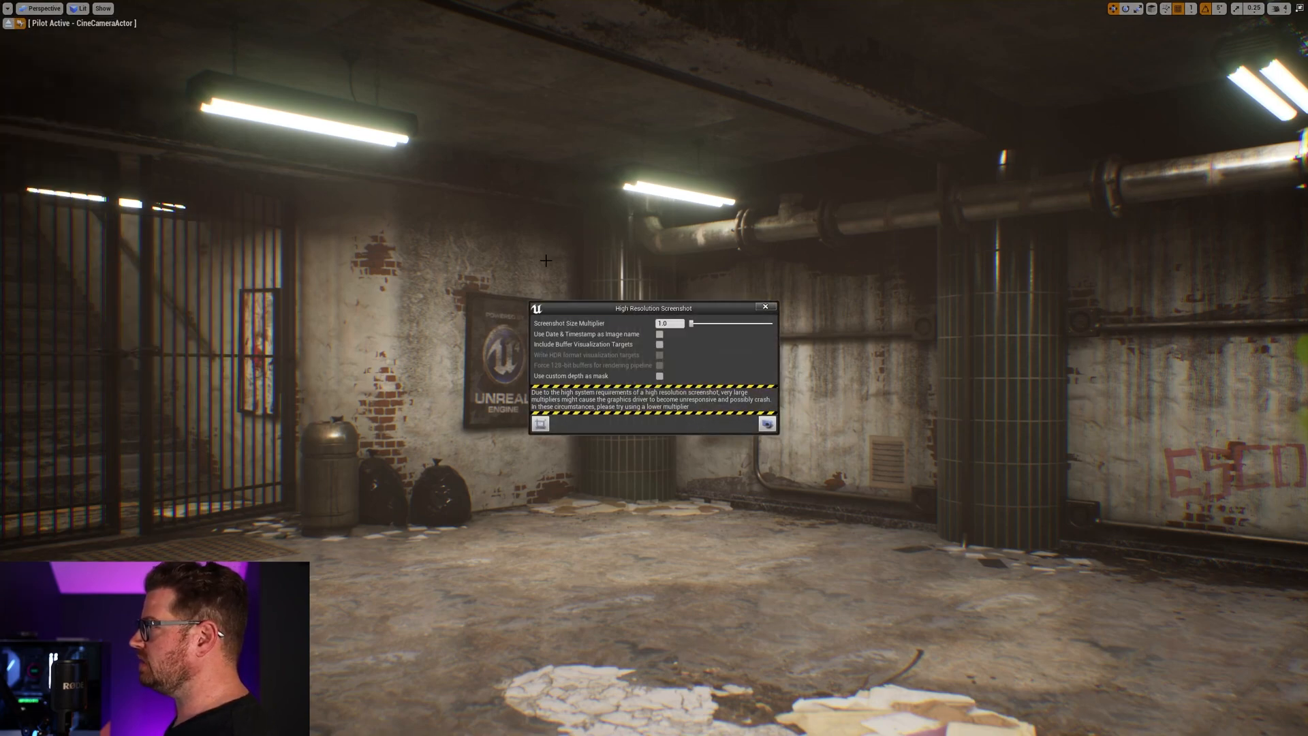
mouse_move(765, 425)
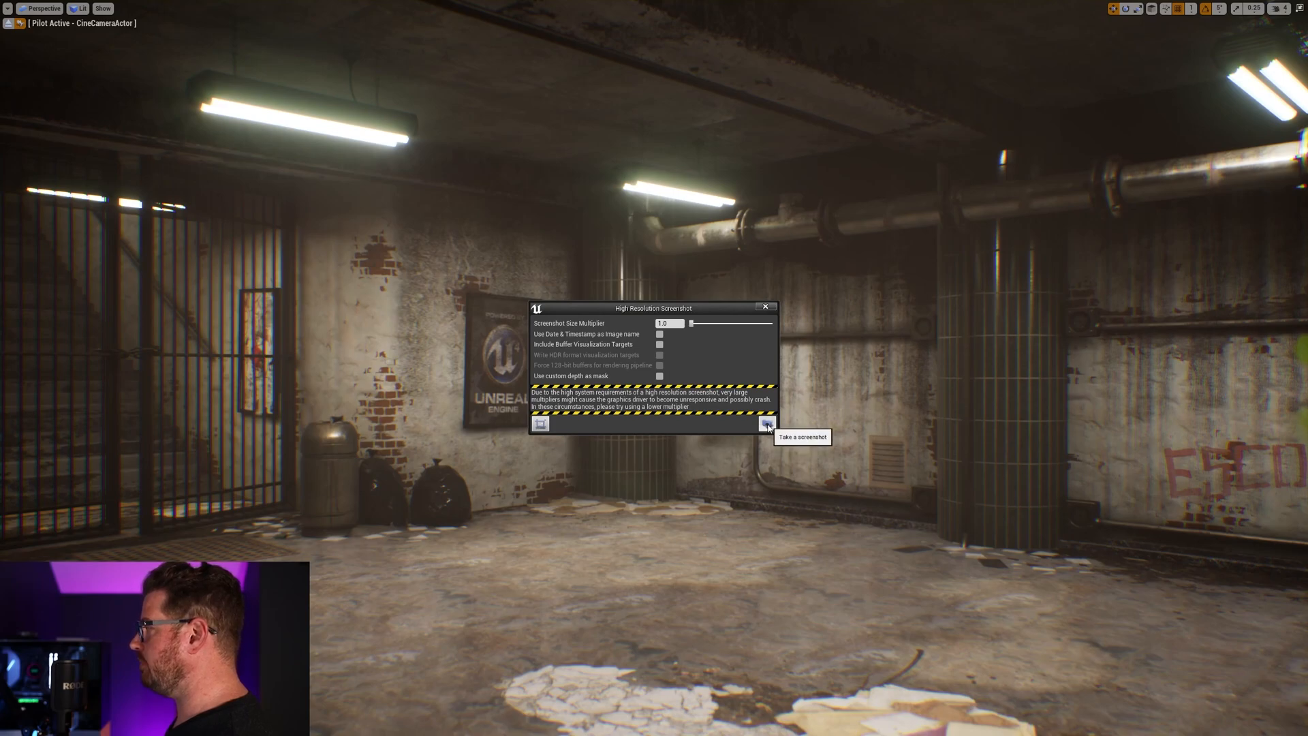
left_click(767, 425)
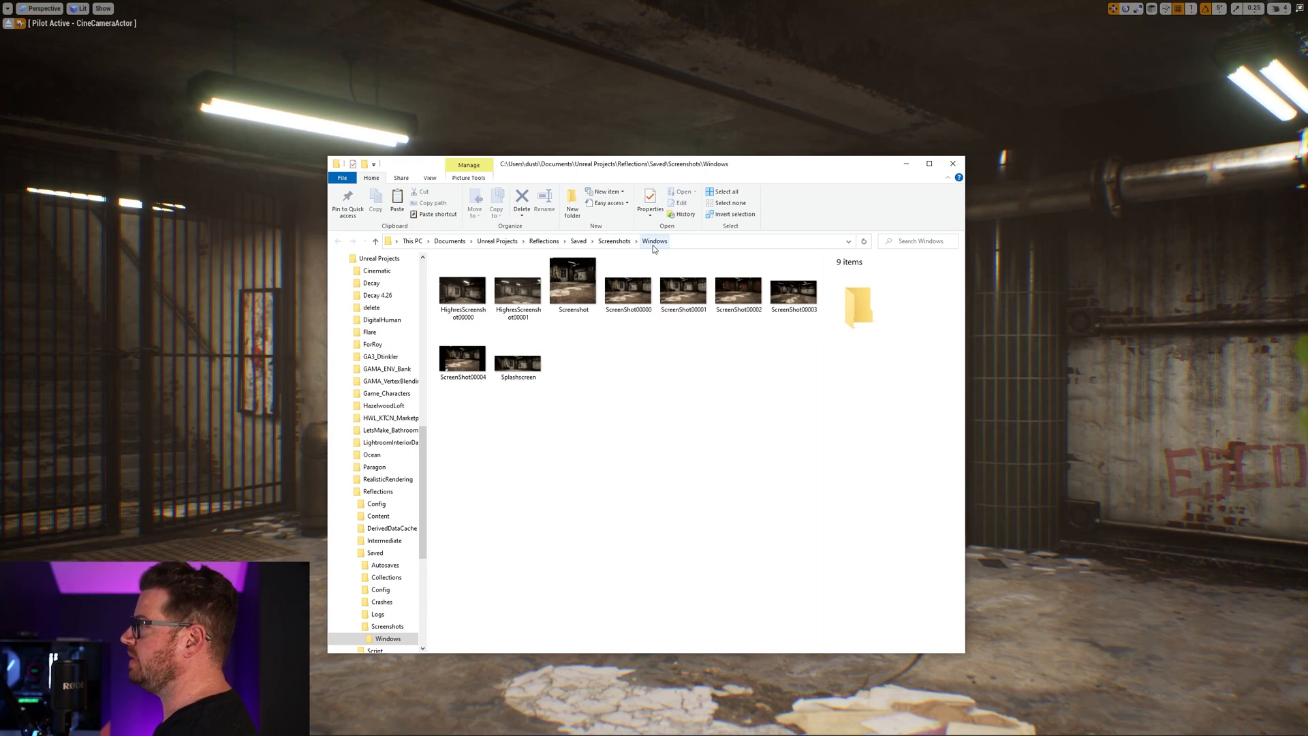
- Open ScreenShot00004 from Saved\Screenshots\Windows in Adobe Photoshop 2021
left_click(462, 351)
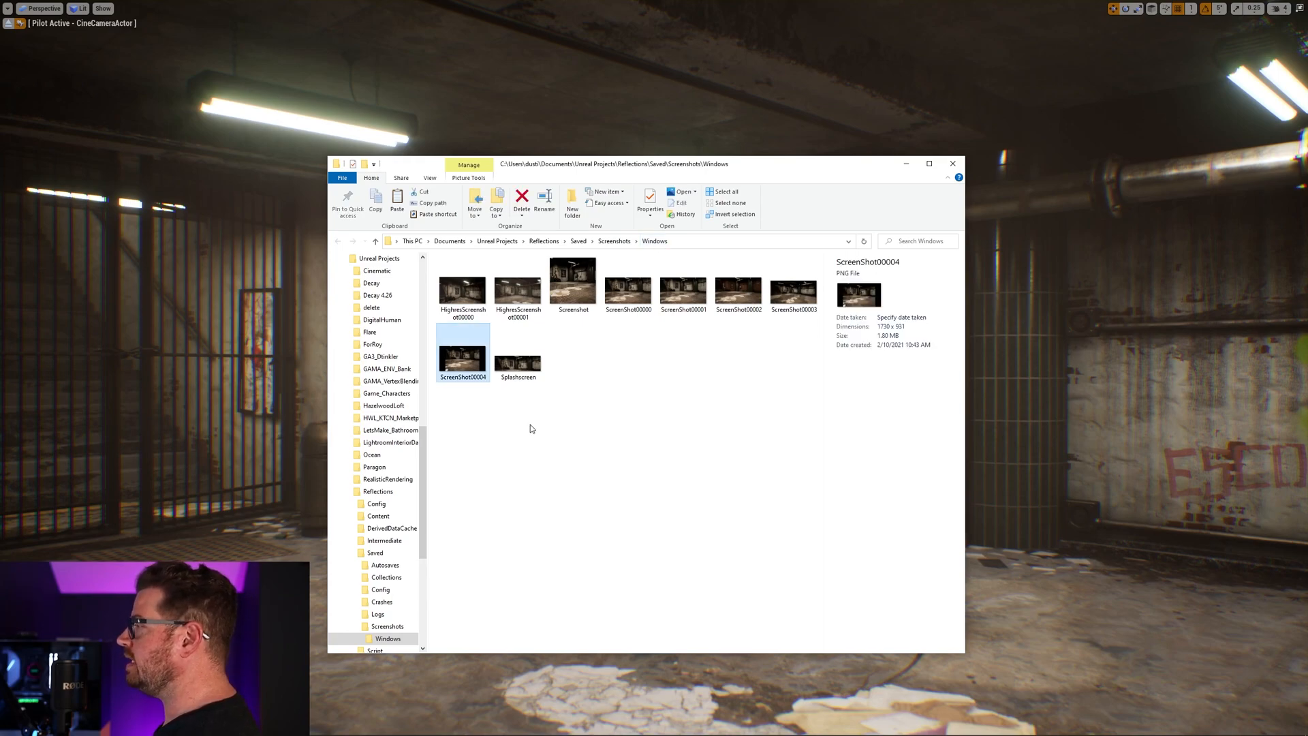
double_click(462, 342)
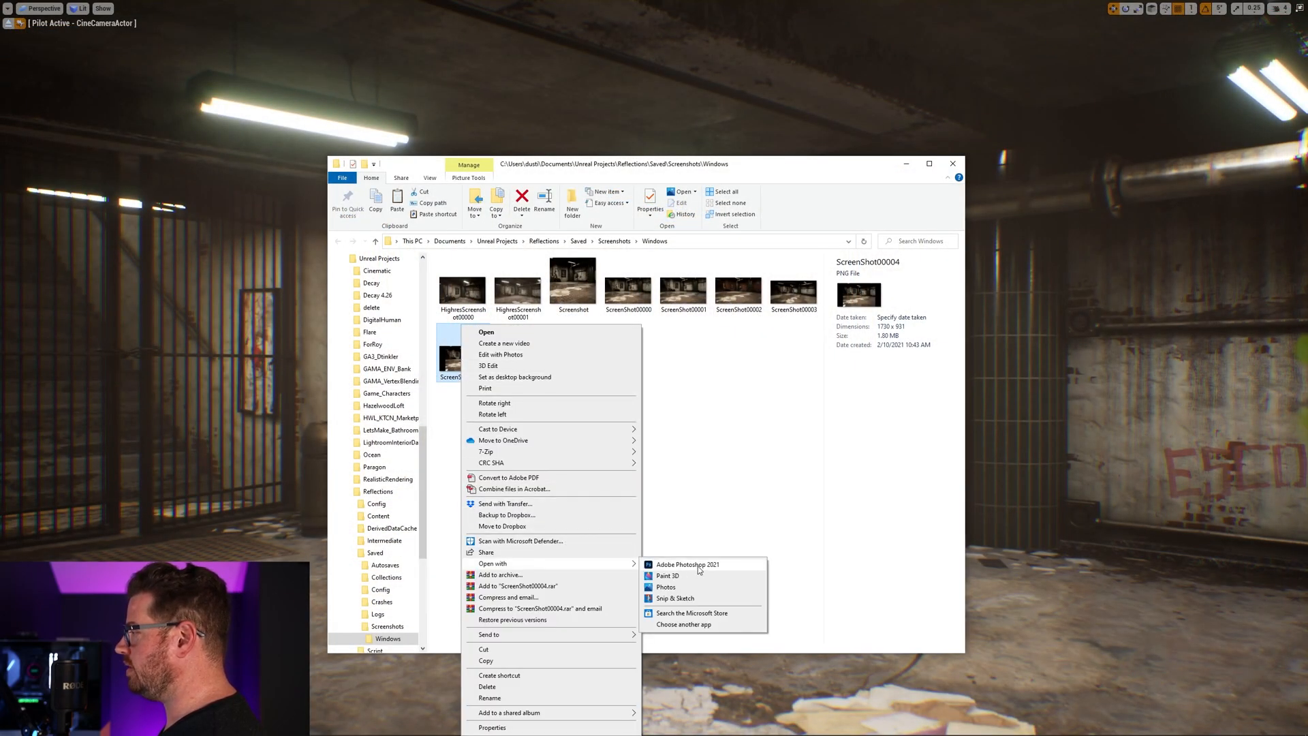
left_click(688, 565)
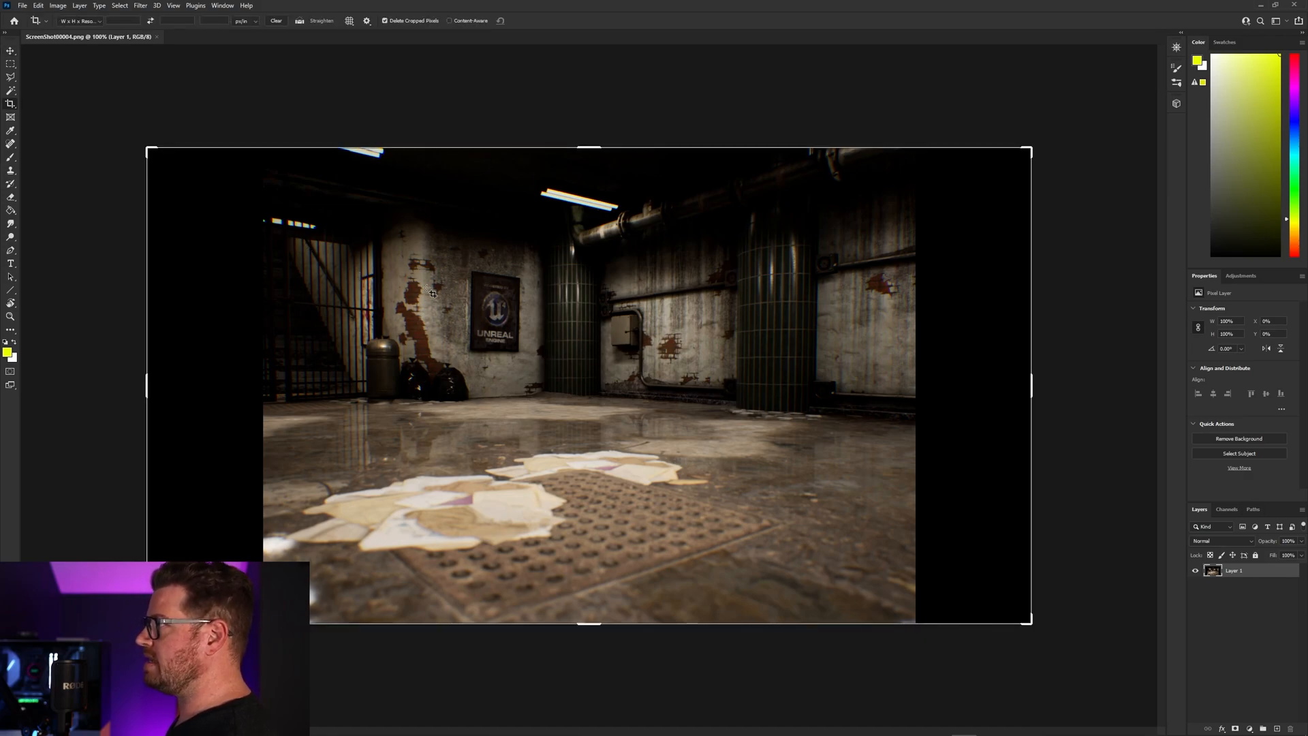
- Crop the screenshot to a 600 × 200 px banner framing the subway's back wall
left_click(81, 20)
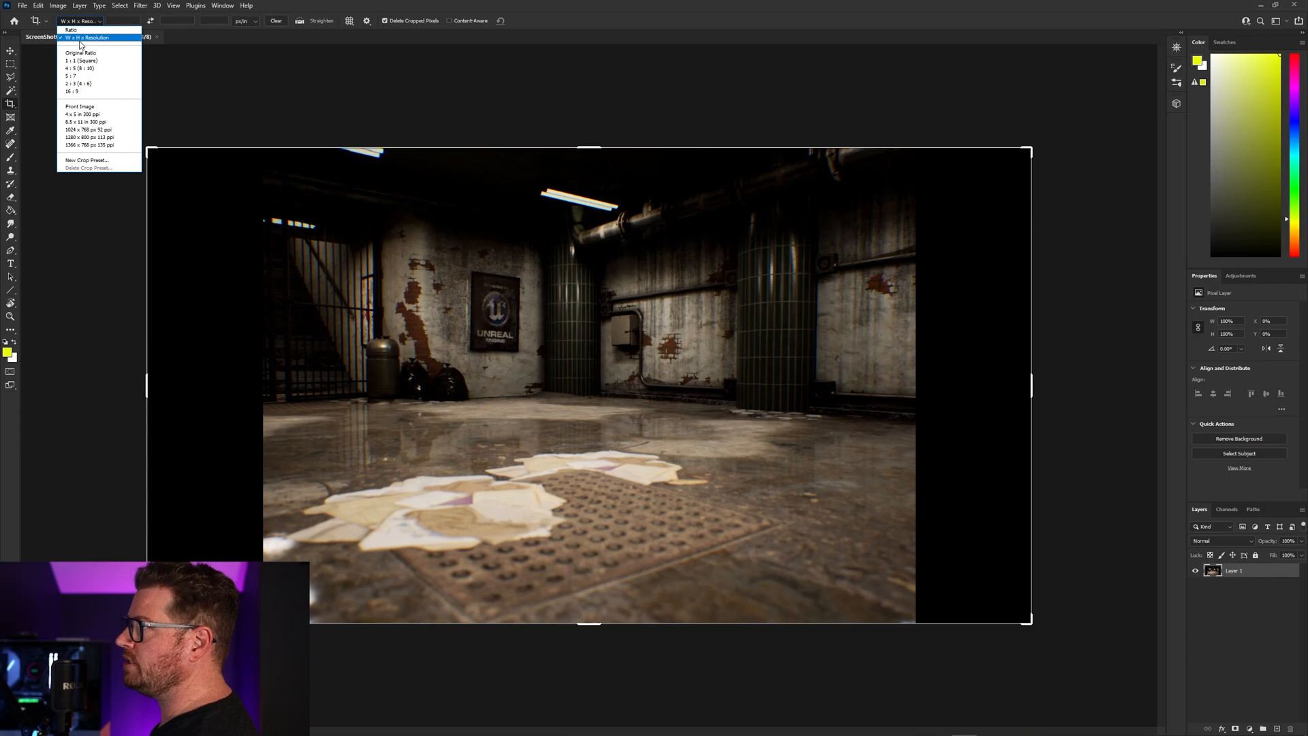
left_click(86, 37)
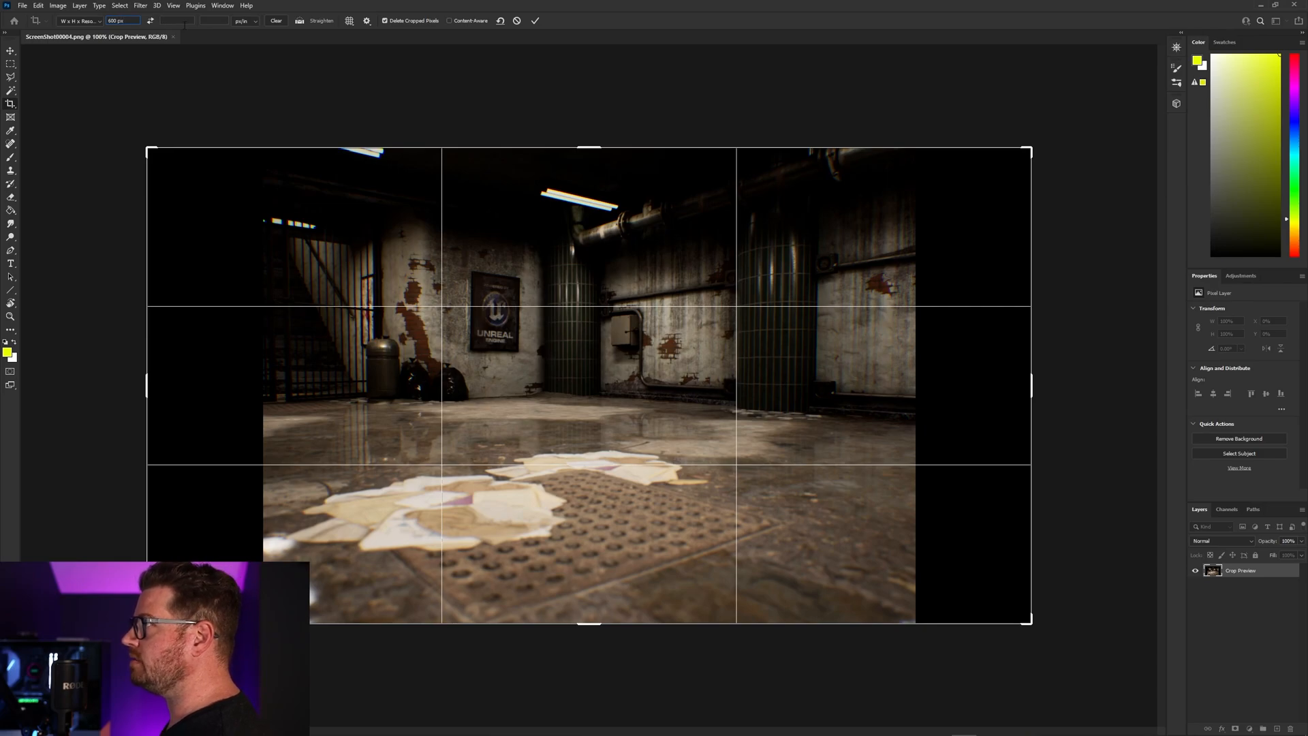
type("20")
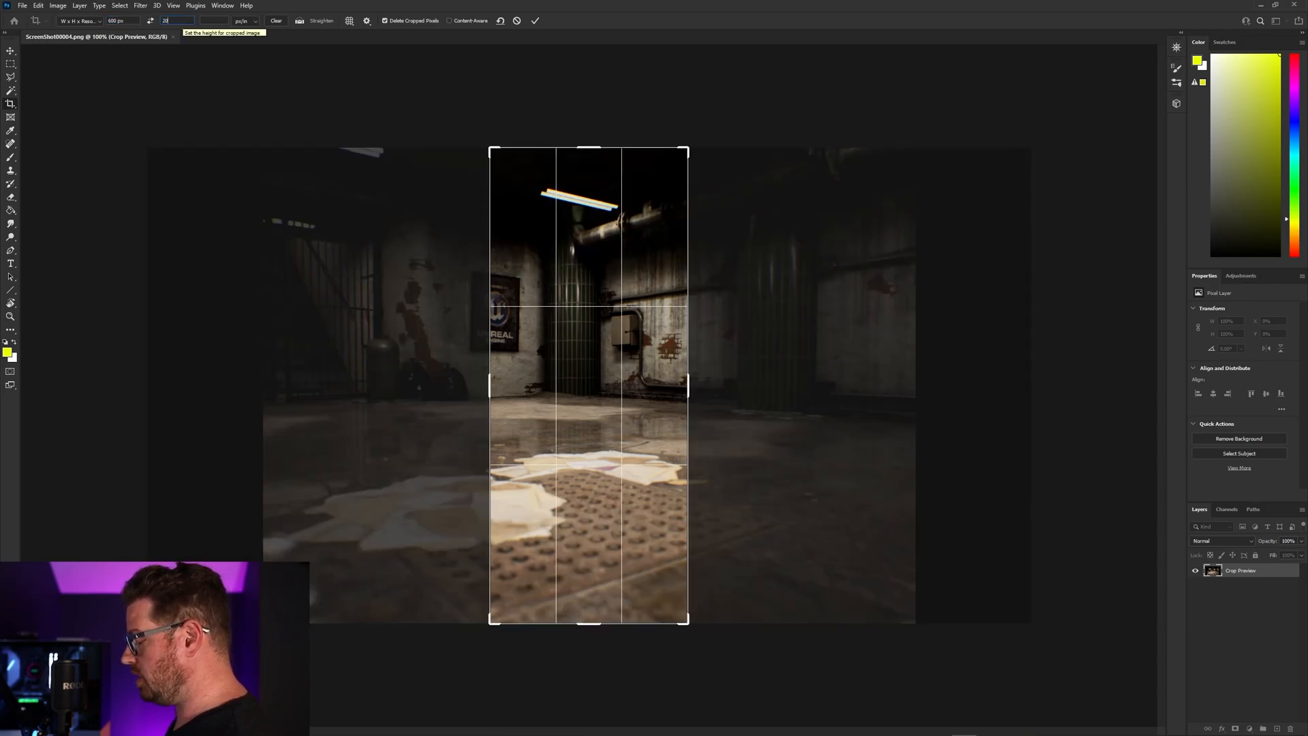
type("200 px")
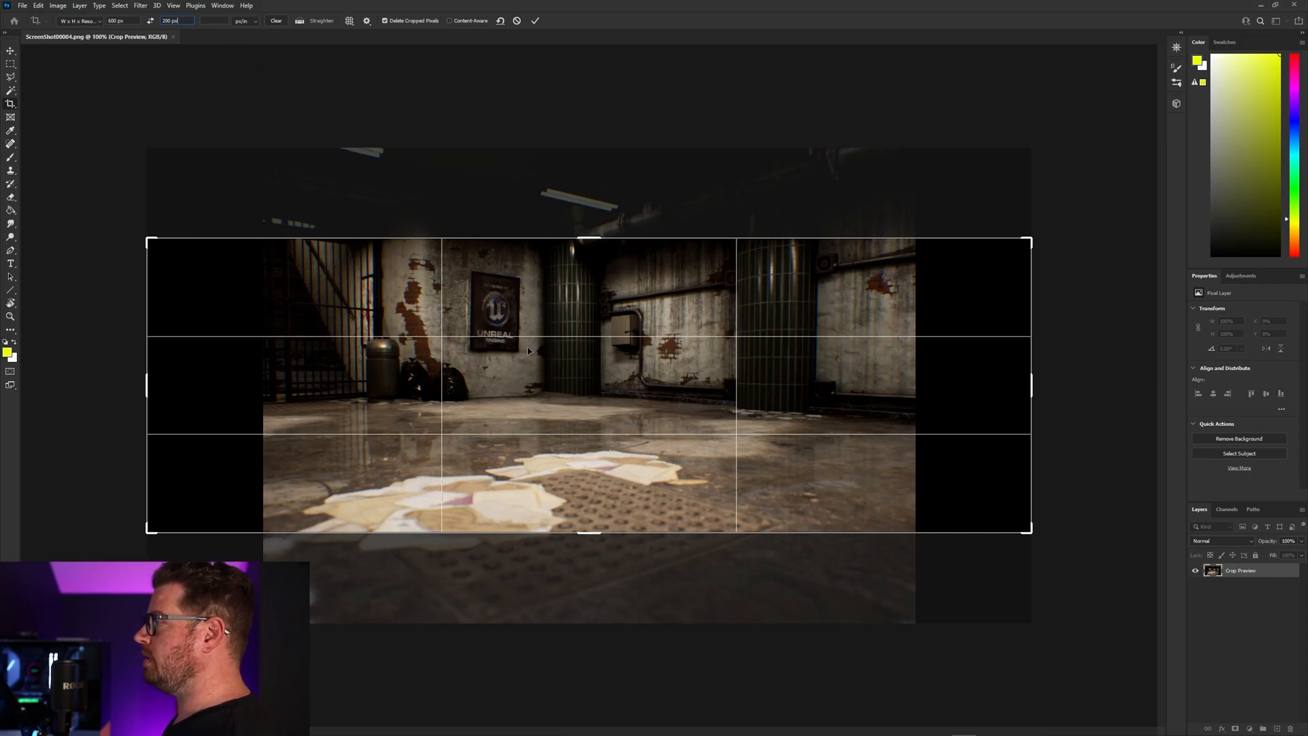
left_click_drag(148, 384, 156, 384)
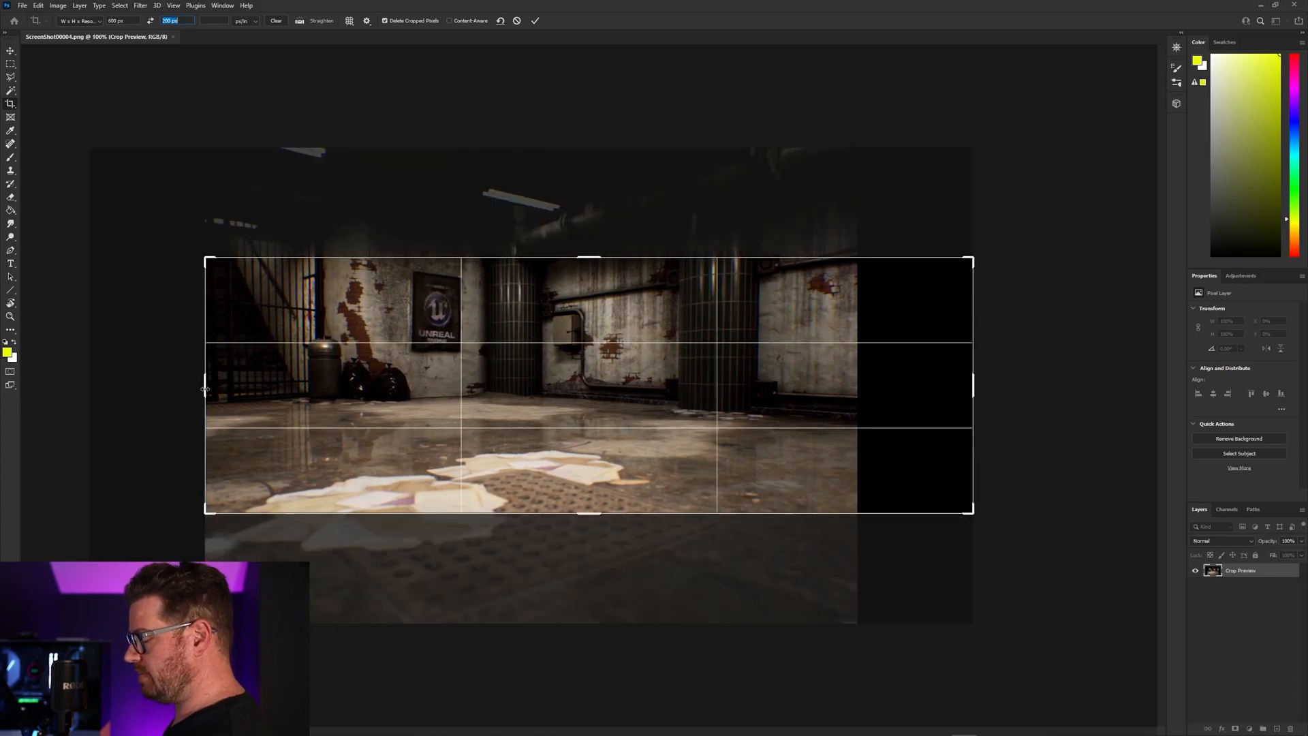
left_click_drag(206, 386, 148, 393)
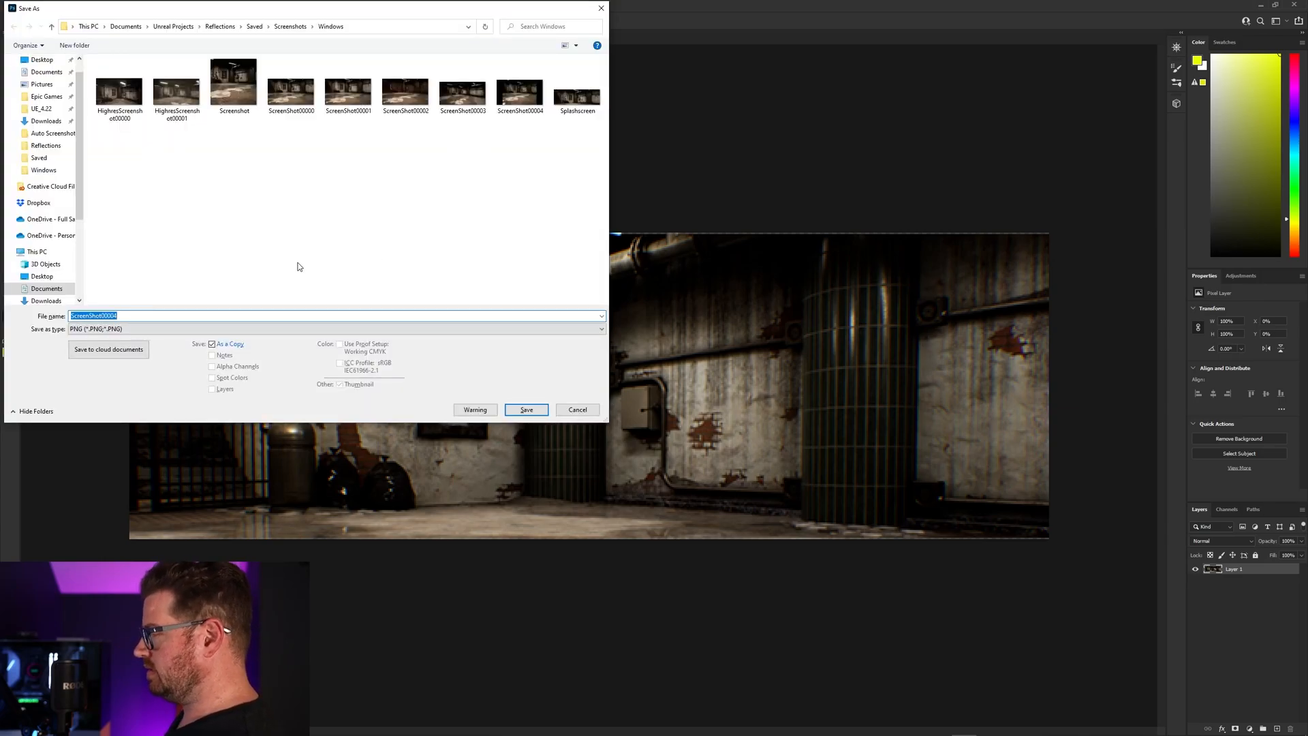
- Save a copy of the cropped banner as Splash in PNG format
type("Splash")
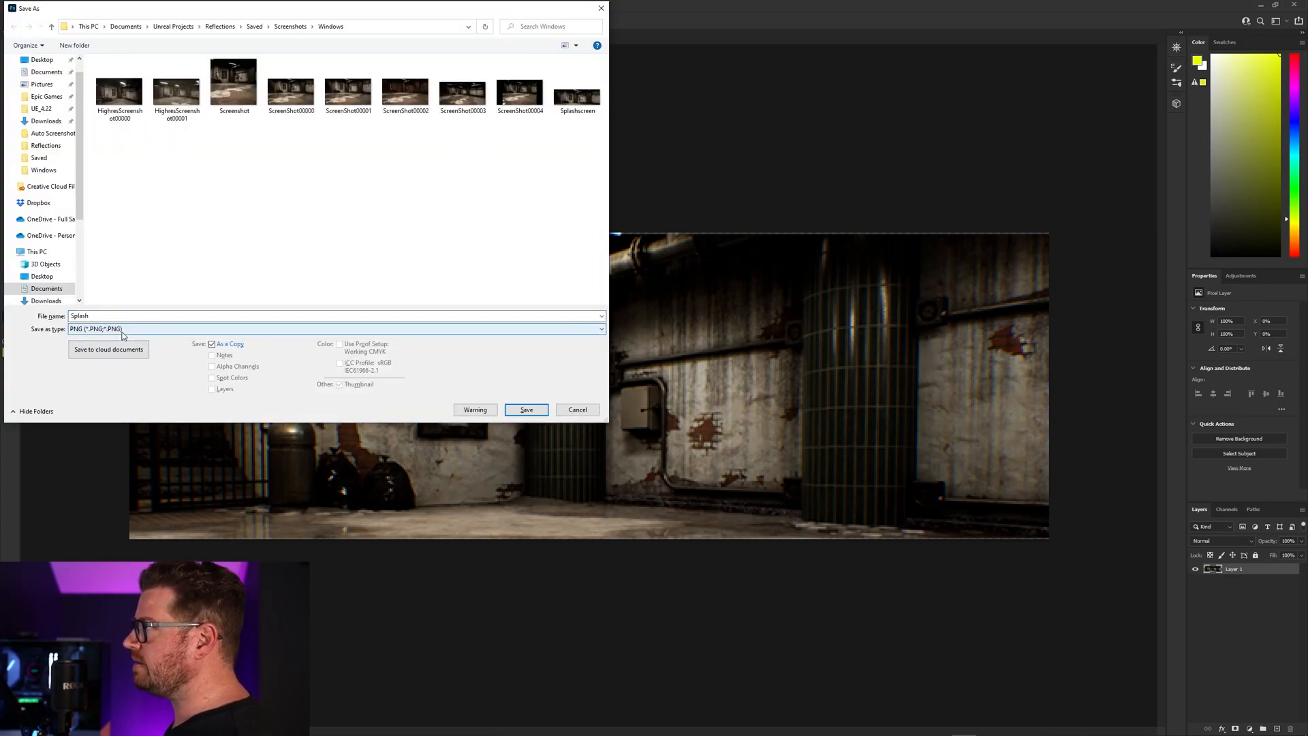
left_click(525, 409)
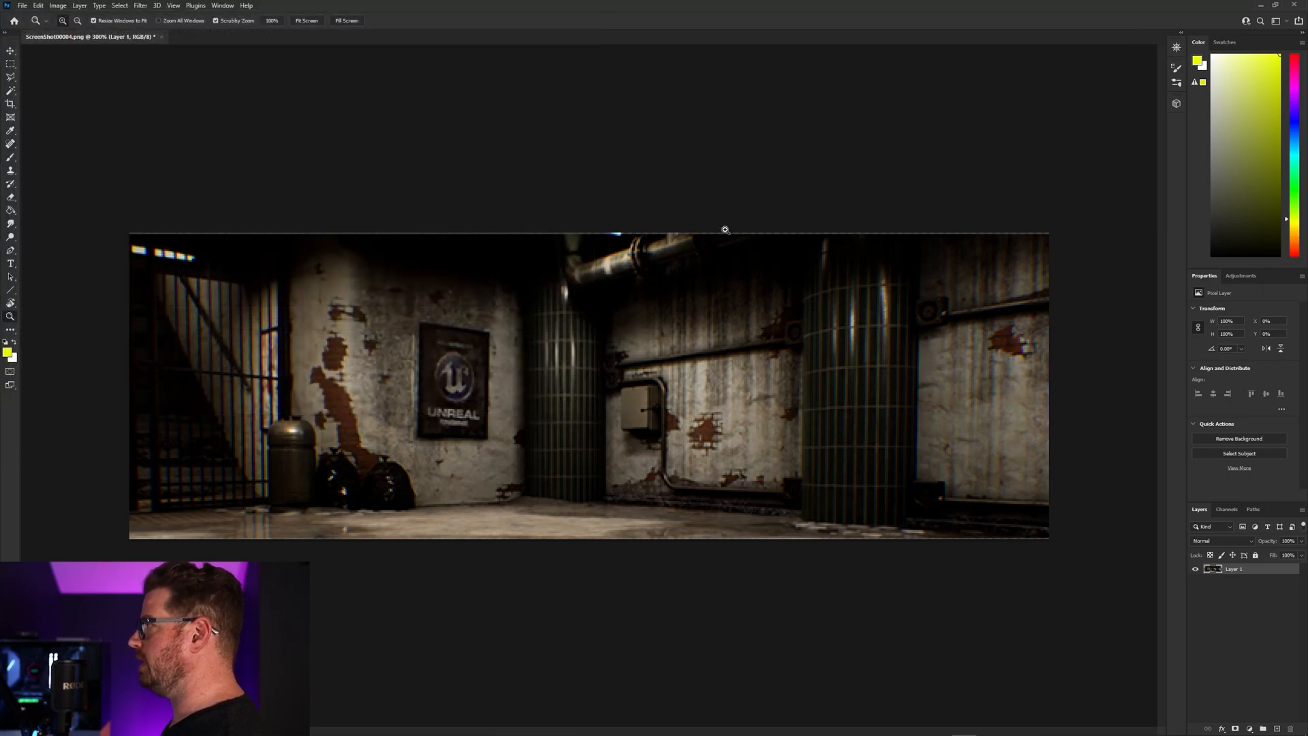
key("alt+tab")
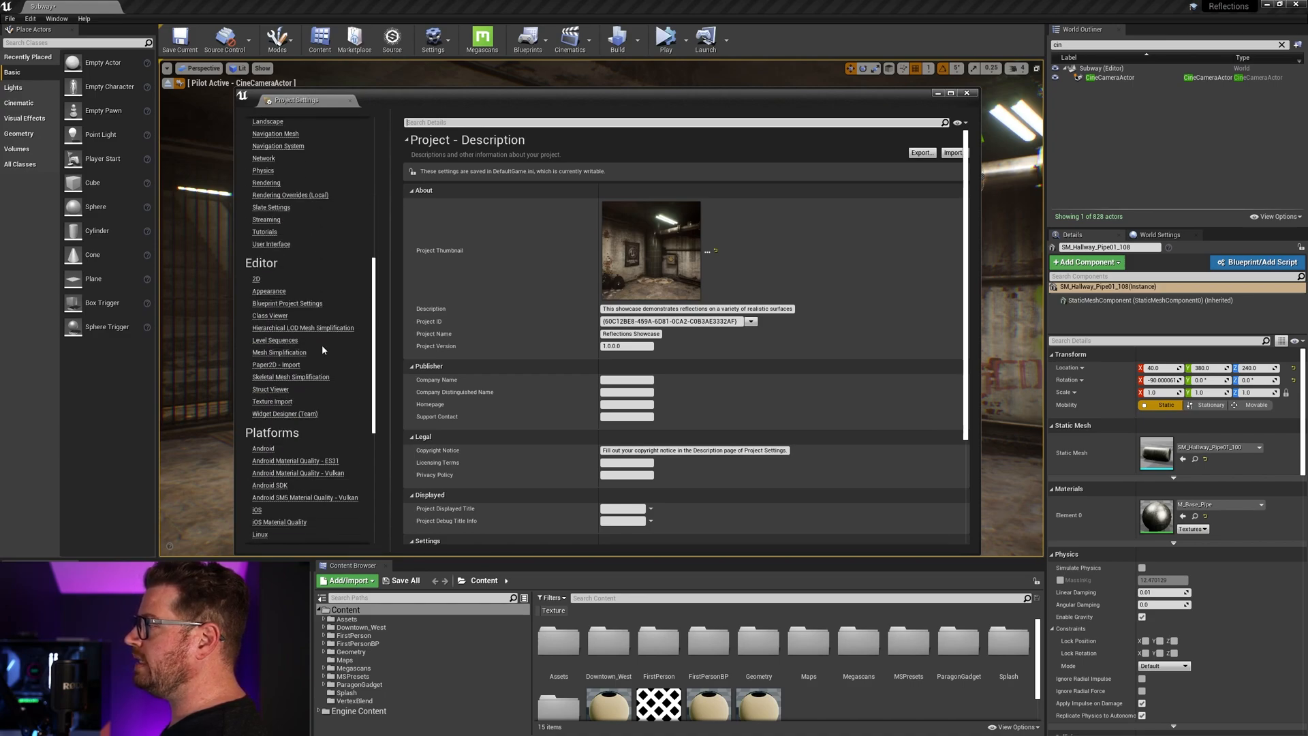
- Scroll Project Settings down to the Platforms categories listing Windows
scroll("down", 3)
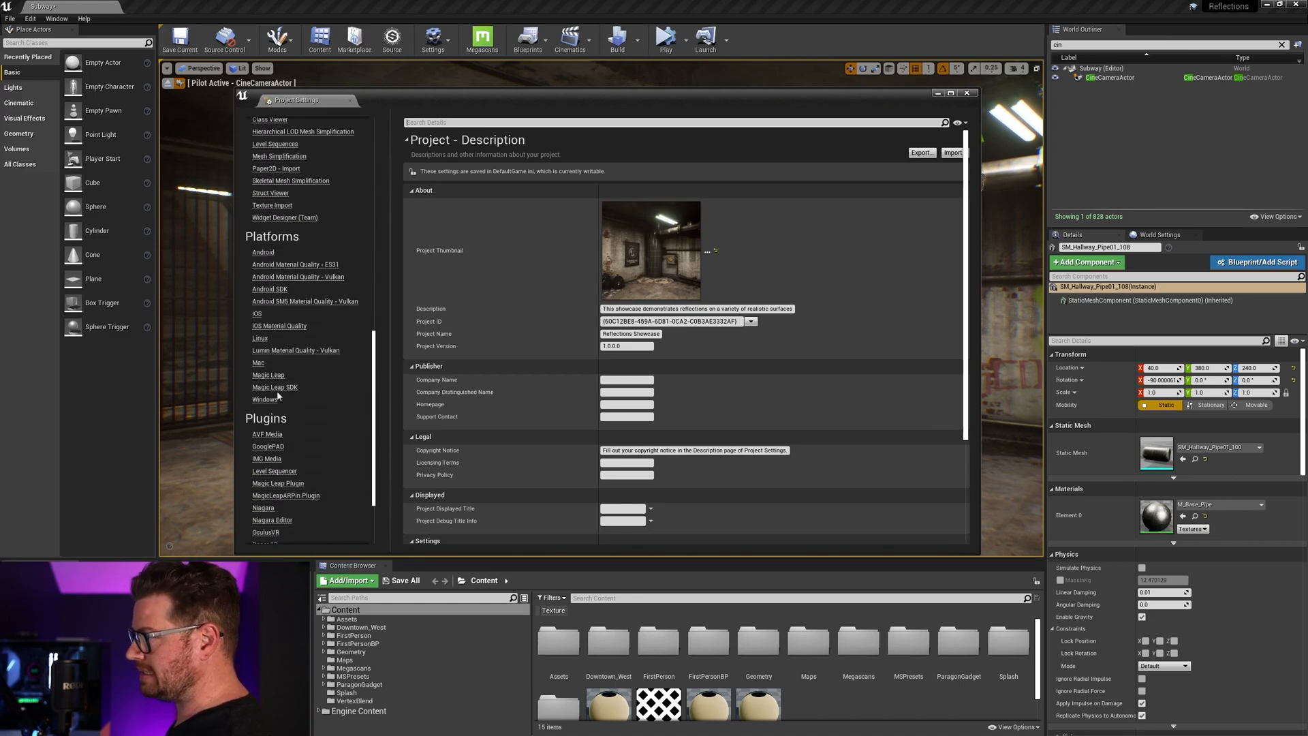
mouse_move(265, 399)
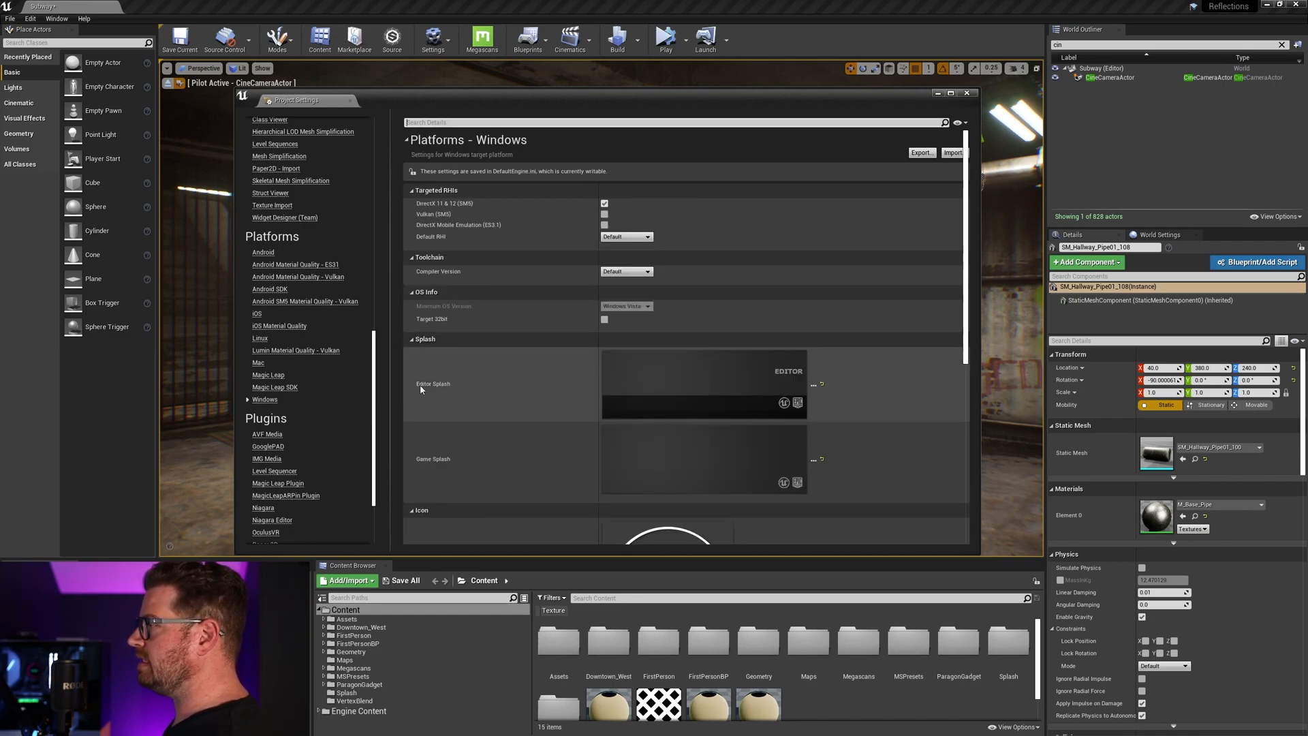
mouse_move(482, 471)
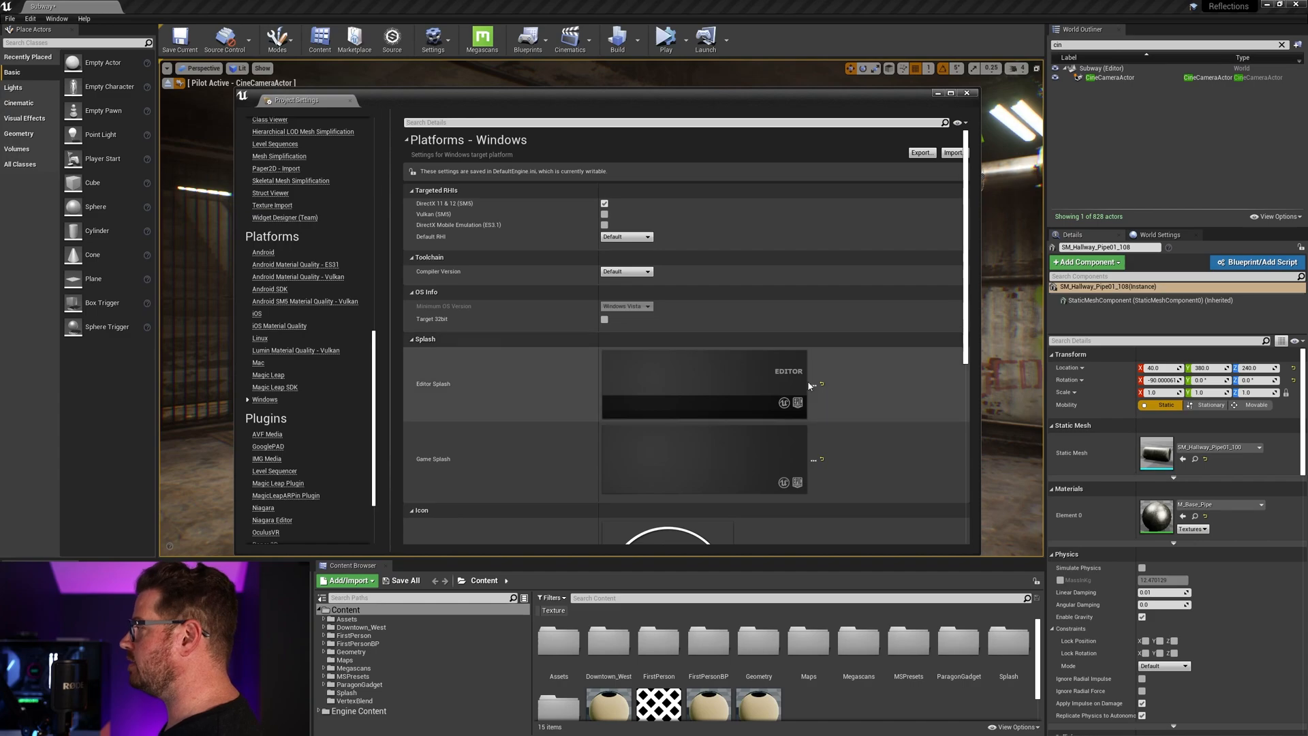
mouse_move(813, 385)
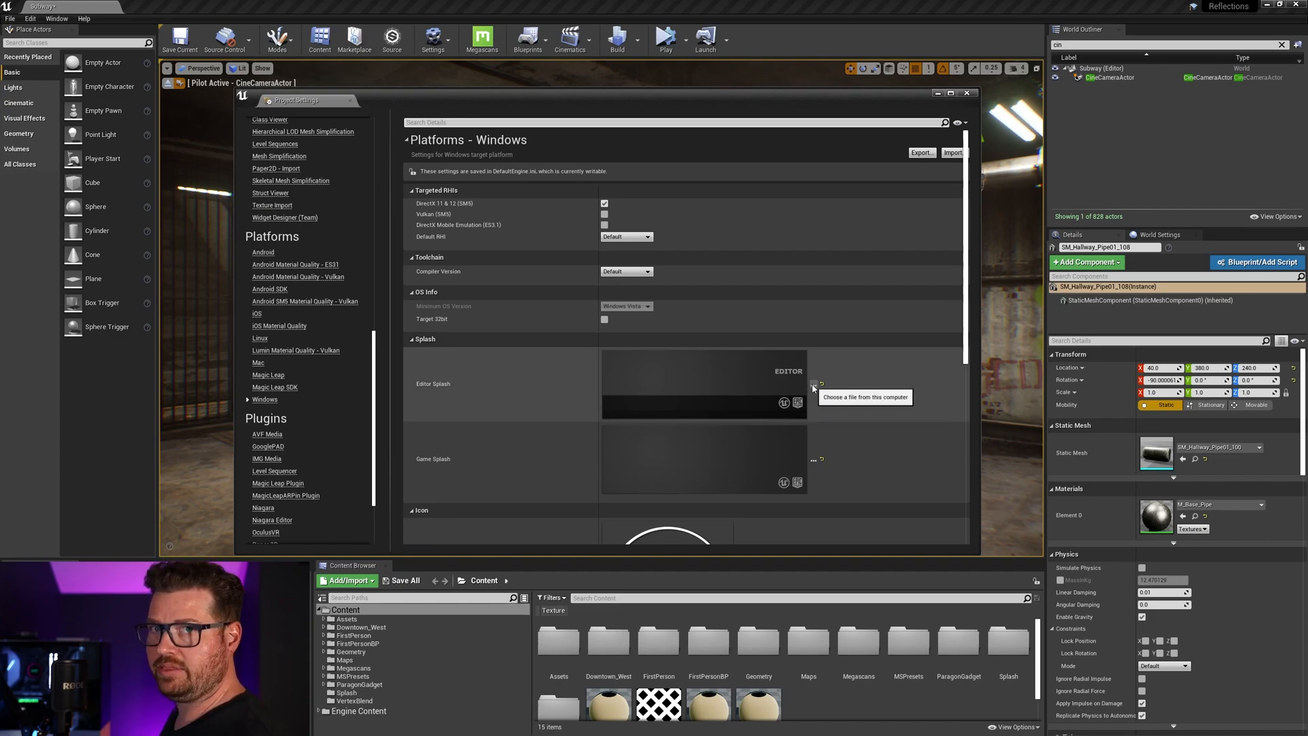
- Set the Windows Editor Splash to Splash.png, then close Project Settings
left_click(815, 402)
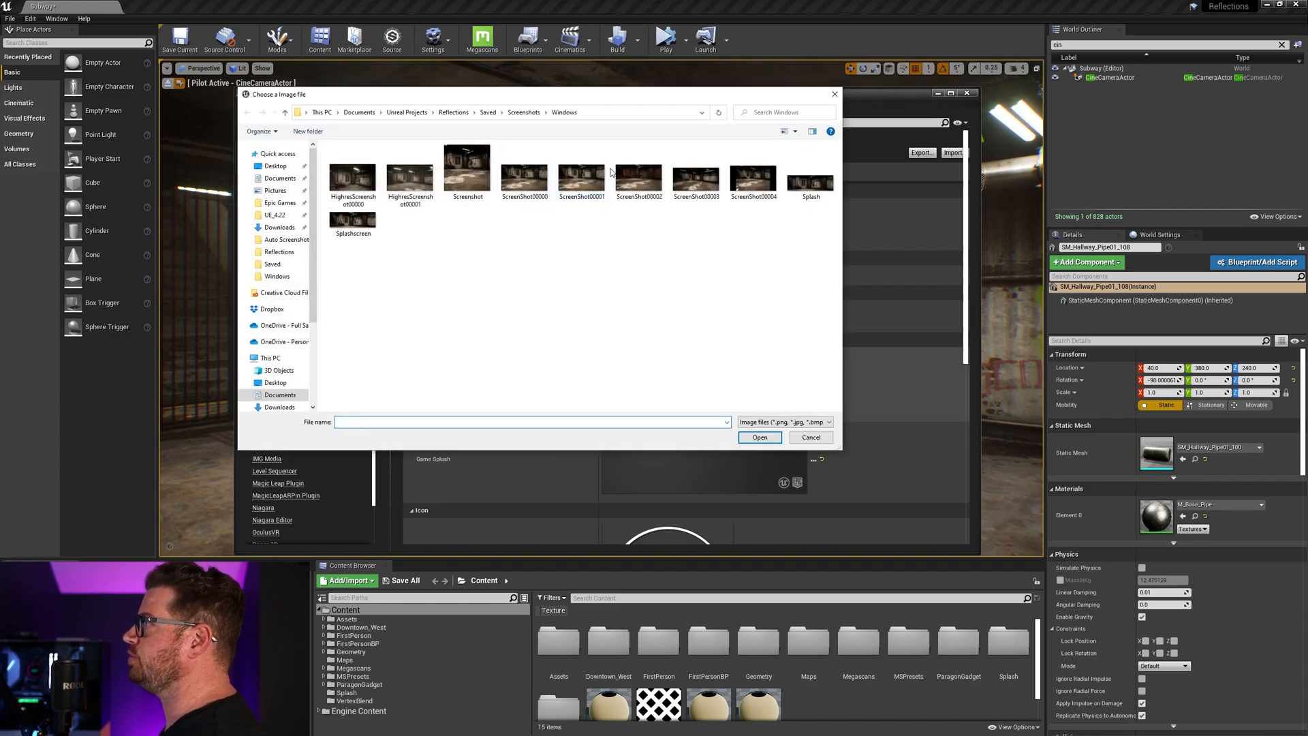
left_click(809, 171)
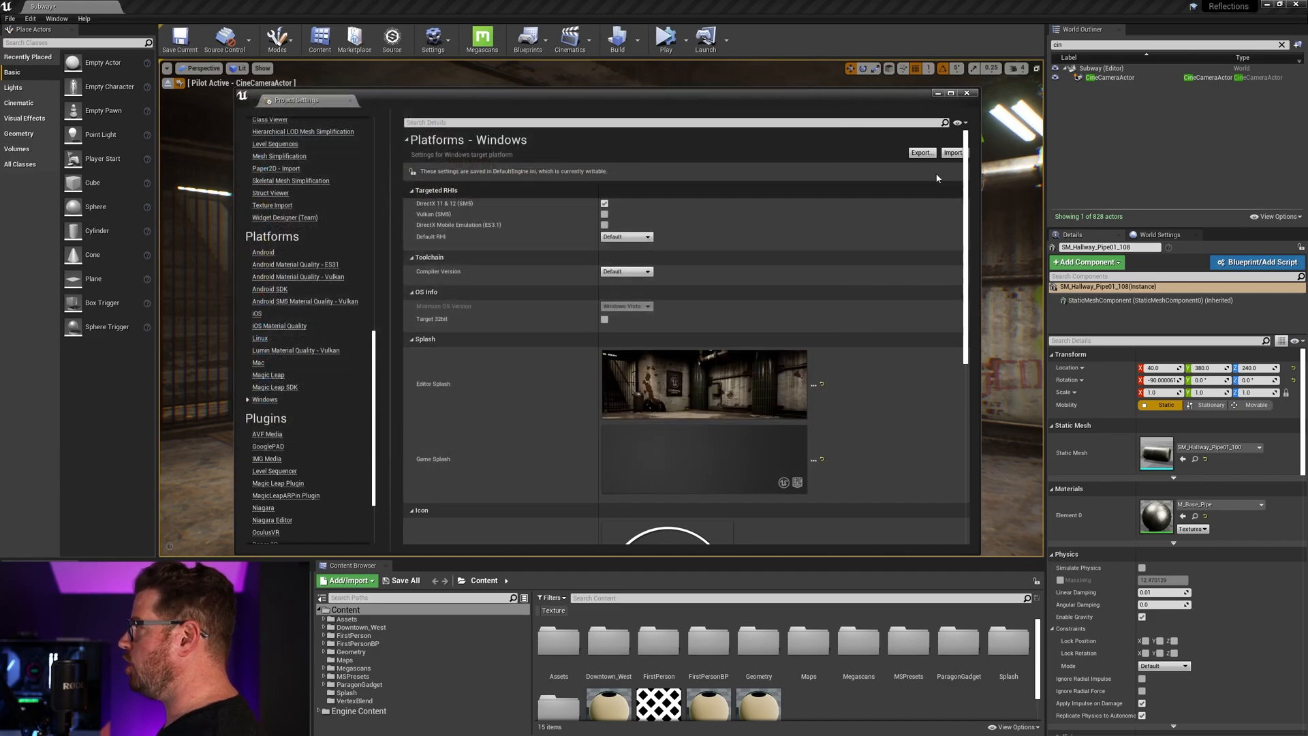
left_click(968, 93)
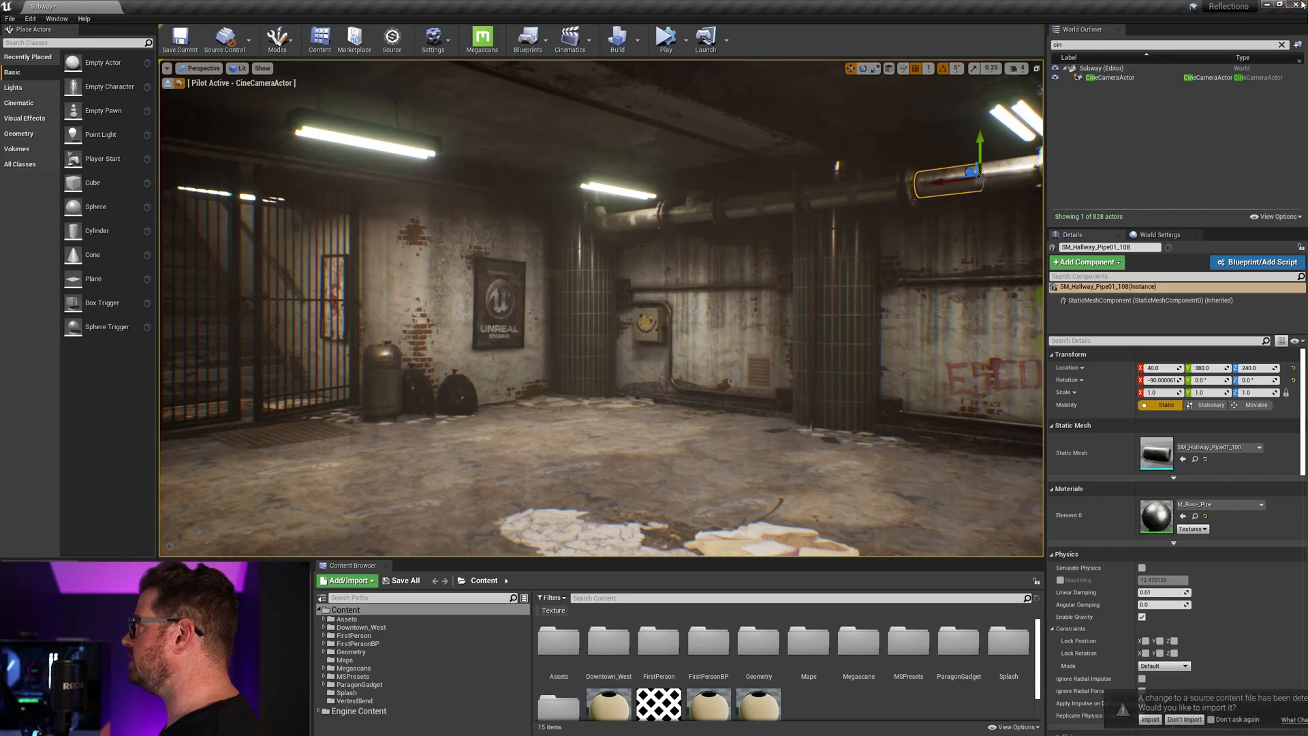